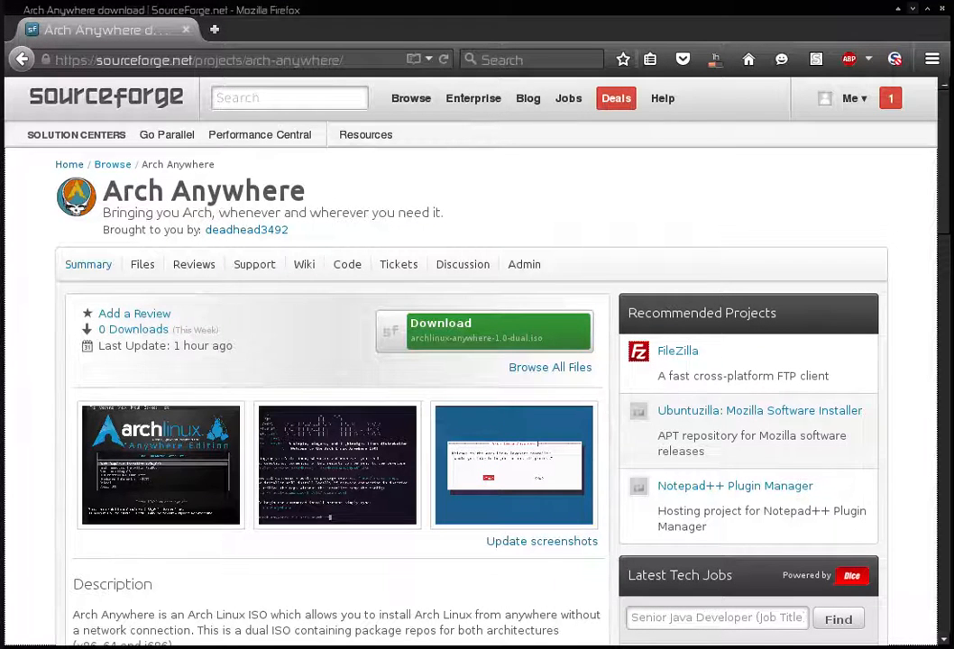
Step: Select 'Arch Anywhere Installer (x86_64)' in the boot menu and boot it
scroll(down, 3)
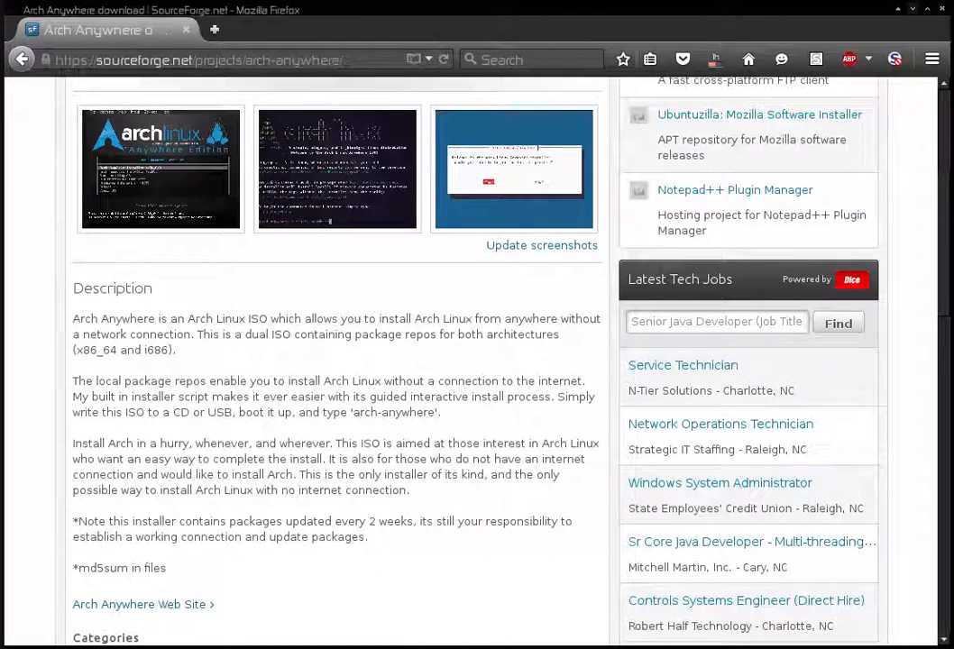
scroll(up, 3)
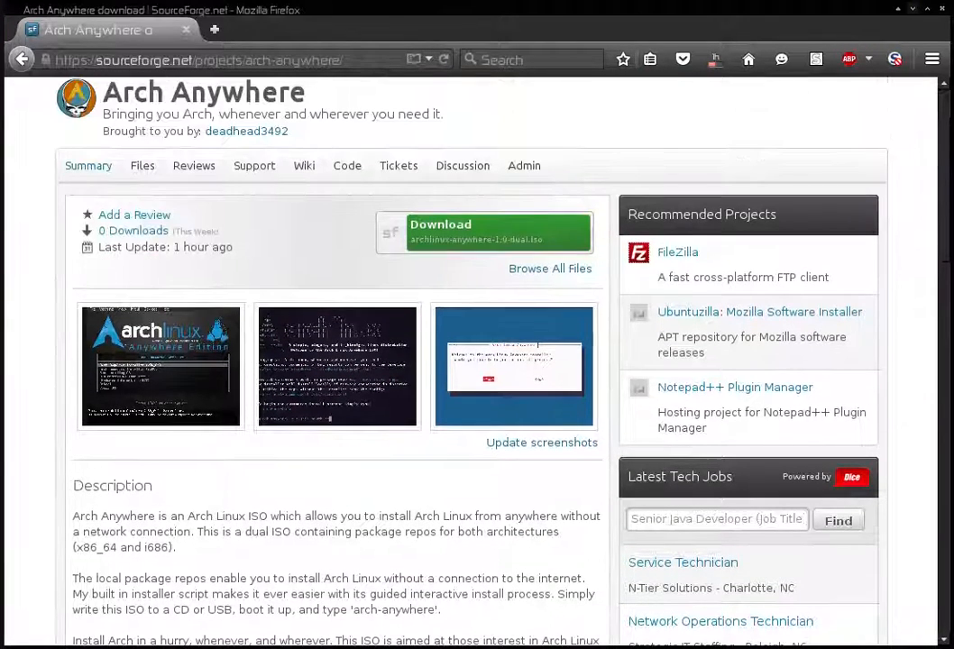
mouse_move(485, 232)
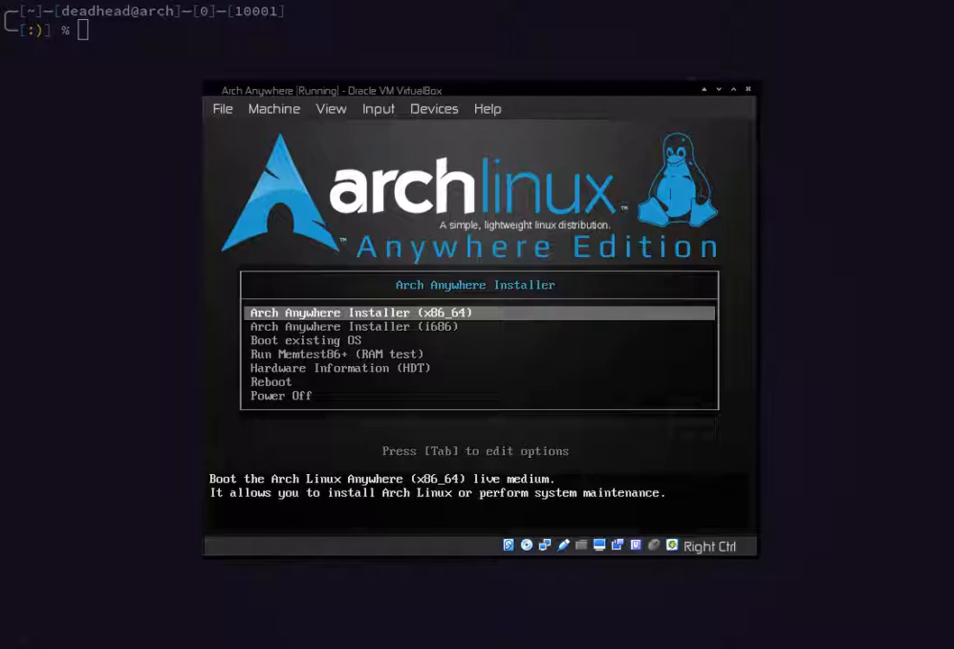
key(Down)
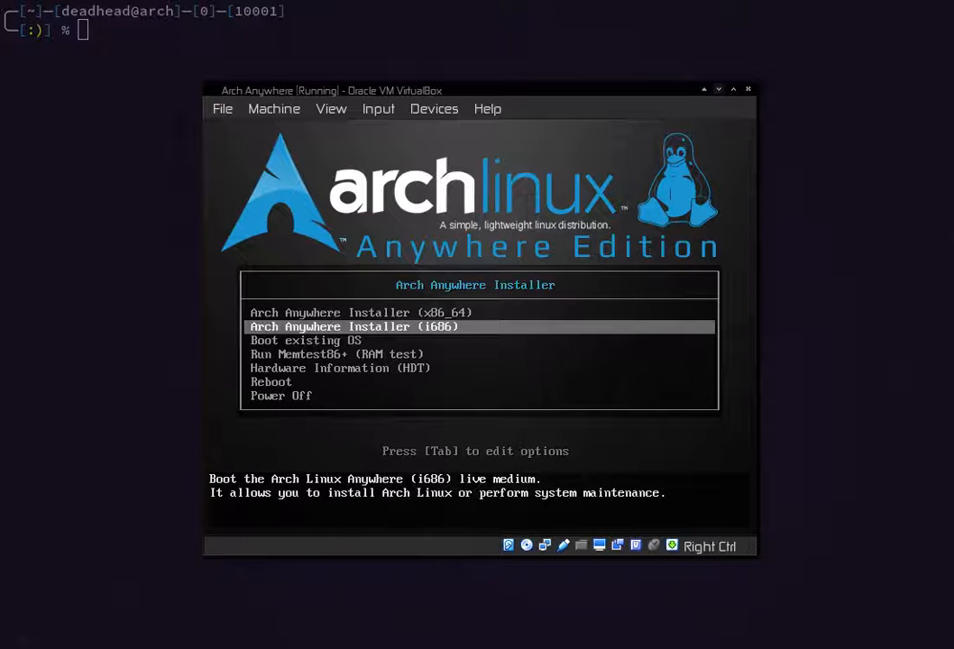
key(Up)
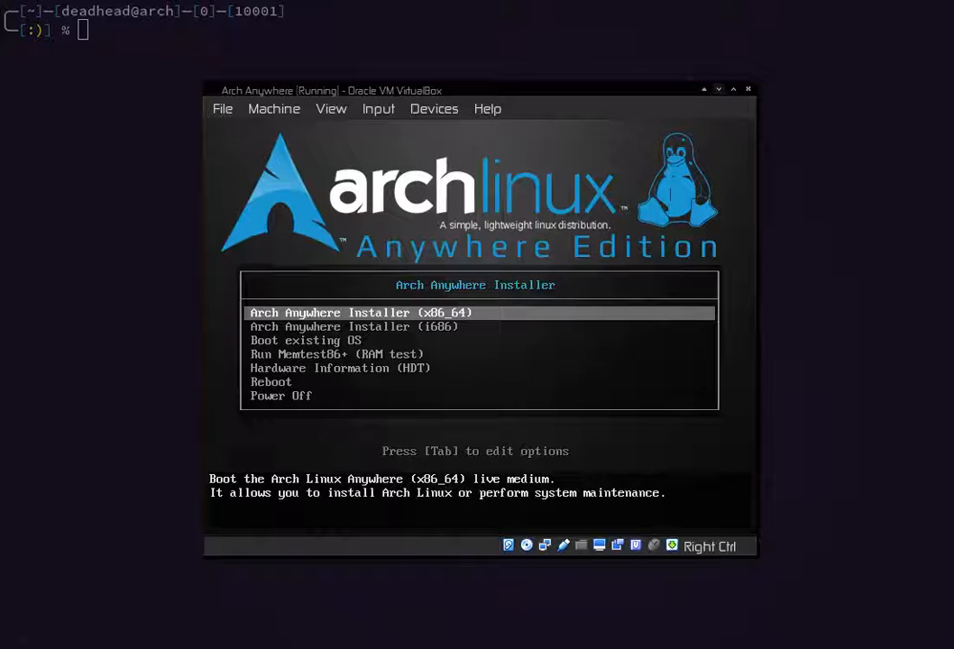
key(Return)
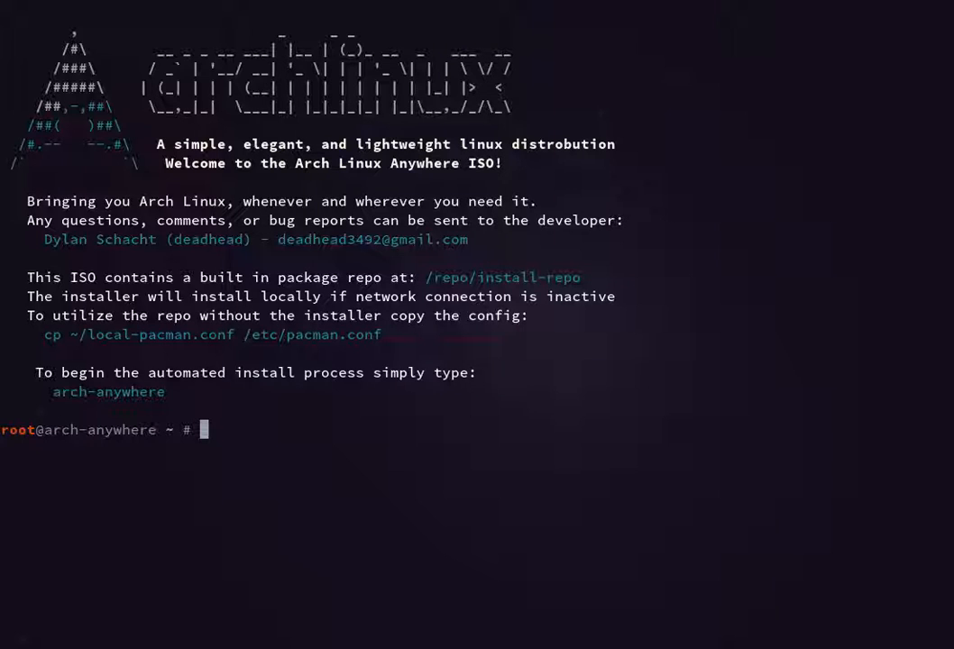
Step: Run the arch-anywhere command at the live root prompt
text(a)
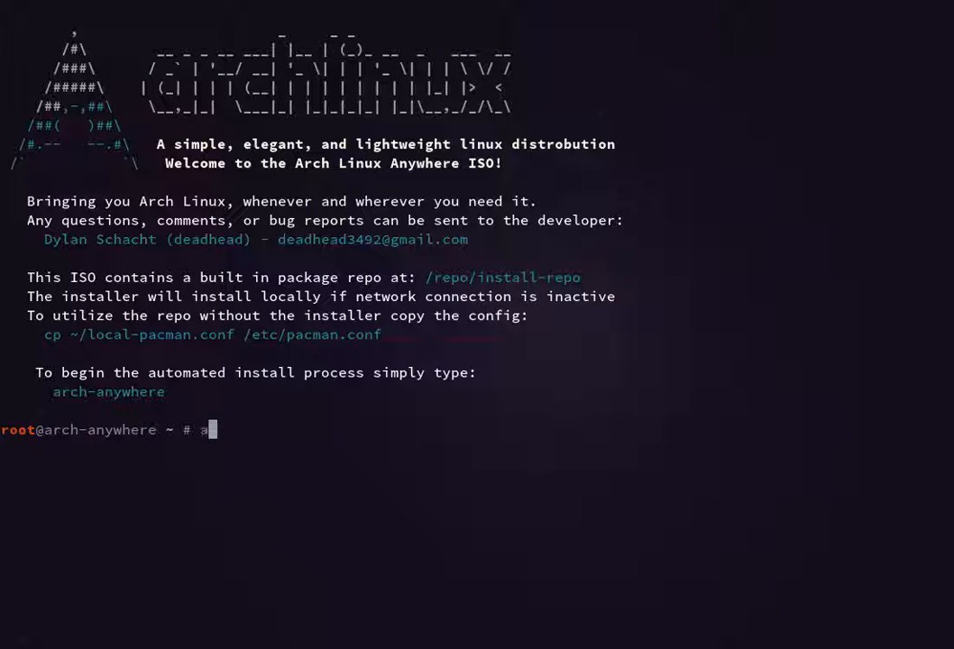
text(rch-anywhere)
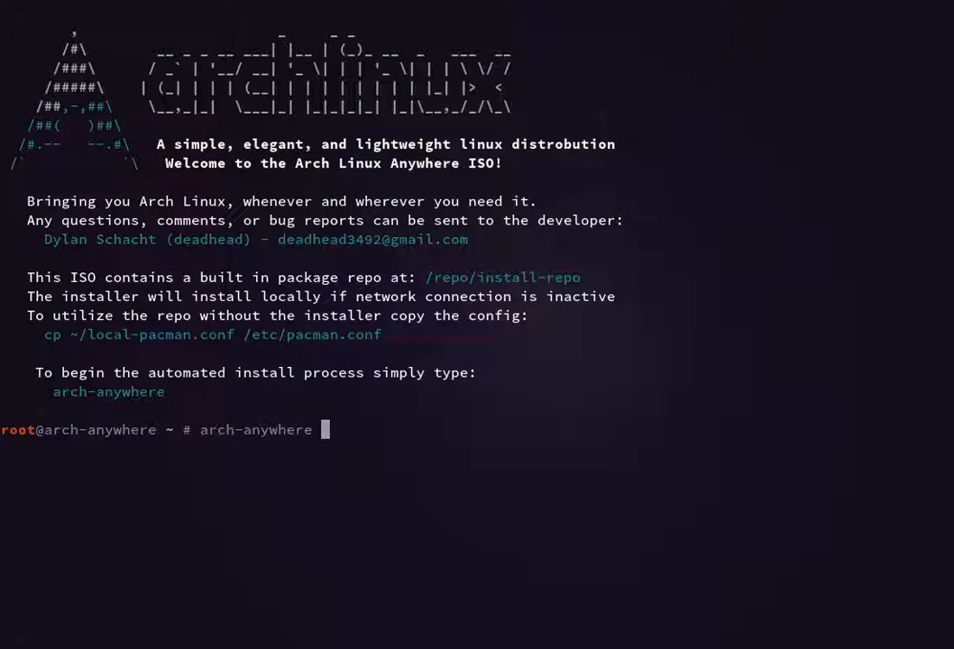
key(Return)
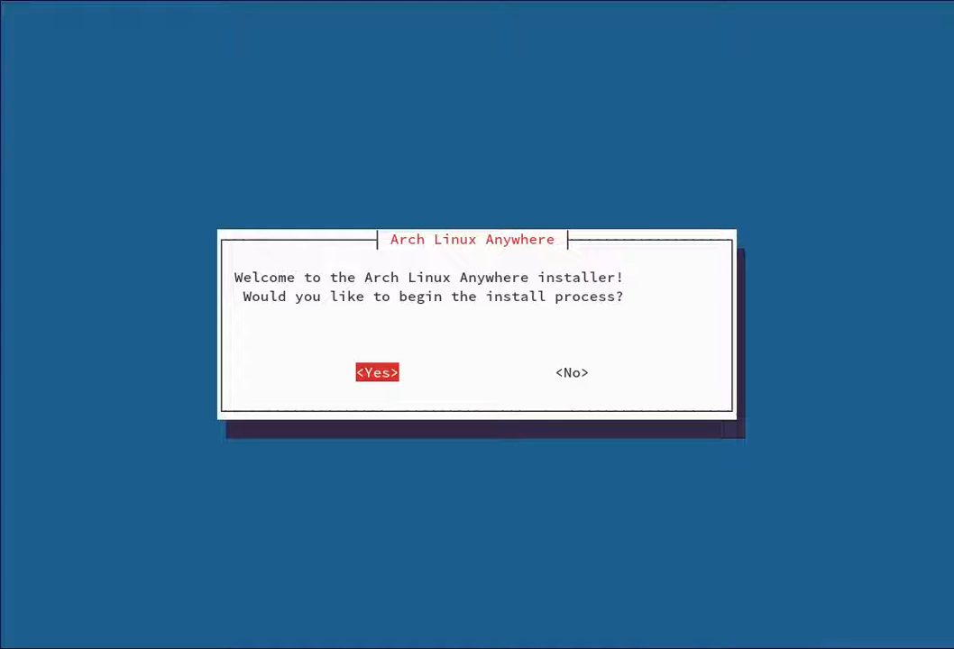
Step: Agree to begin the installation and choose to install from the local repository
click(377, 373)
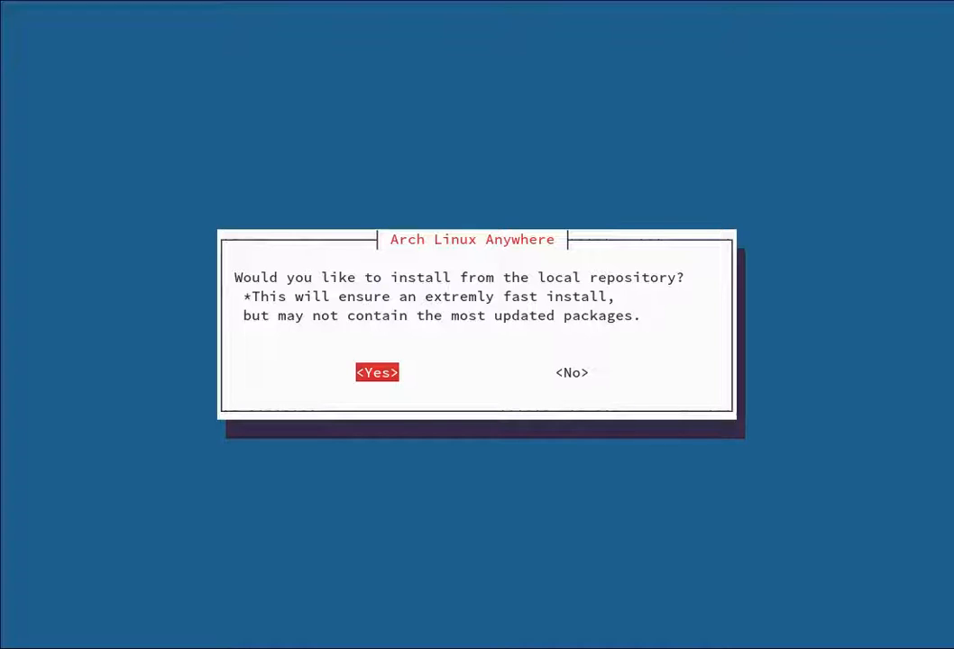
key(Tab)
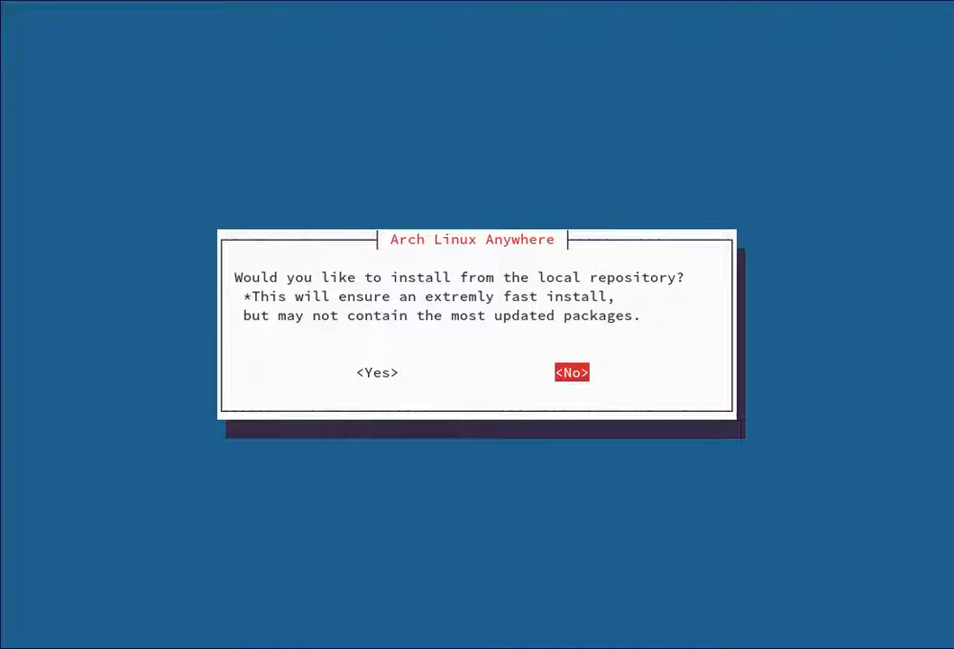
key(Left)
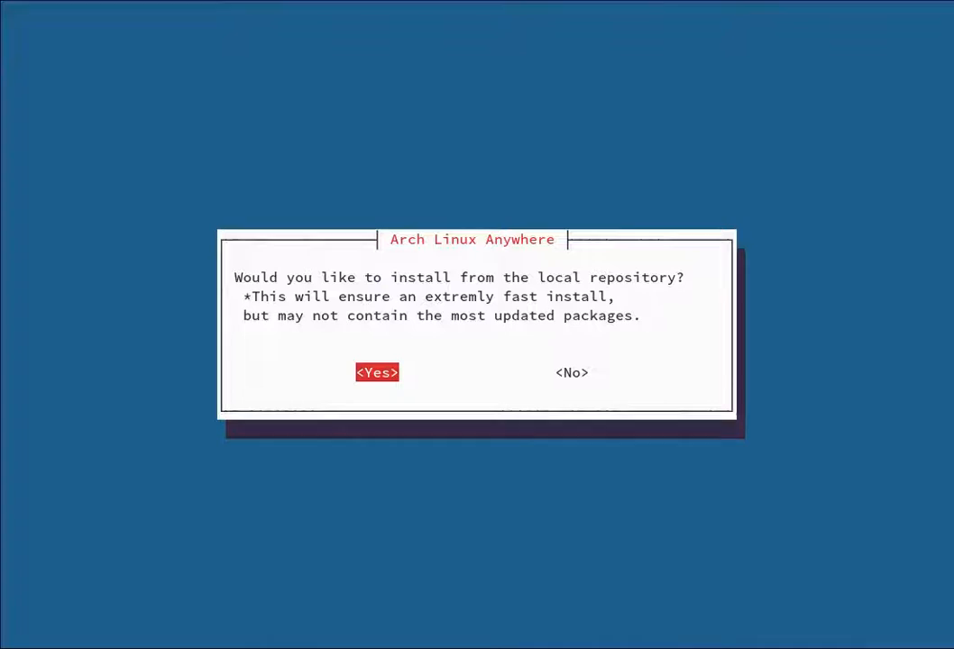
click(376, 371)
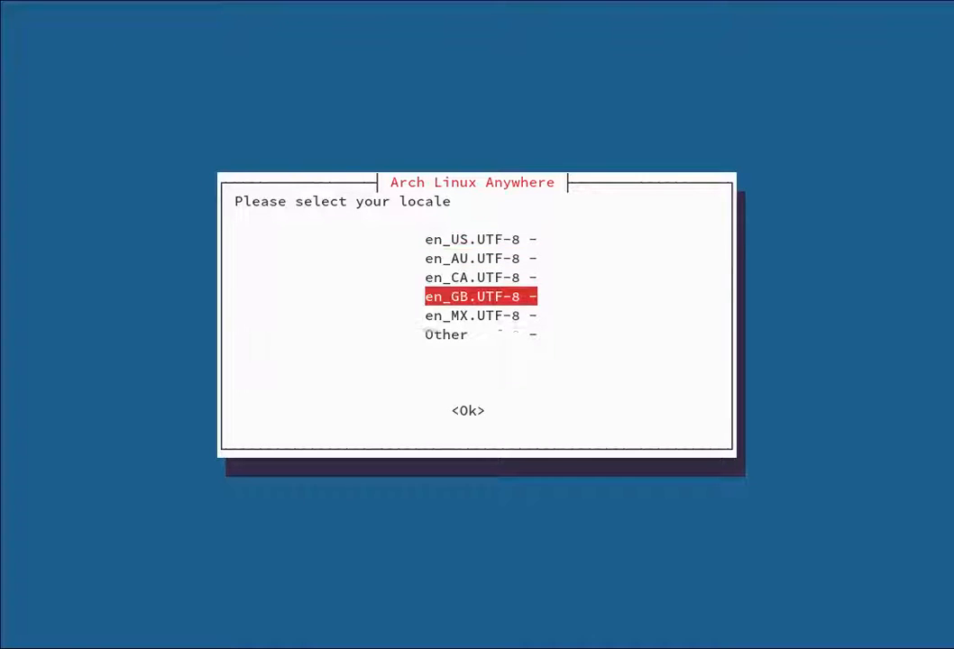
Step: Confirm the locale, set time zone to US/Eastern, and keep the us key-map
key(Down)
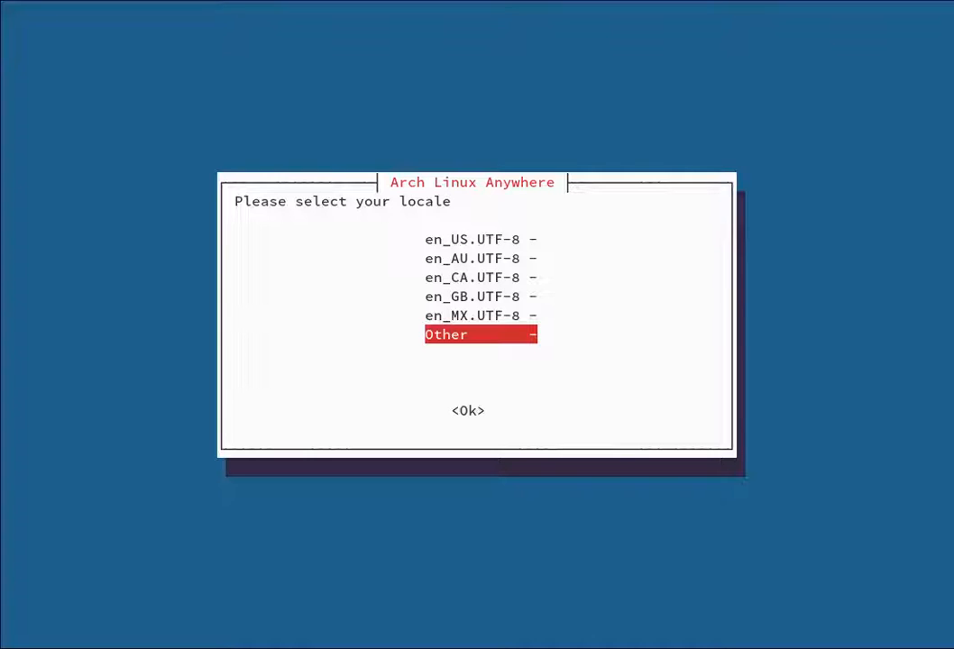
click(468, 410)
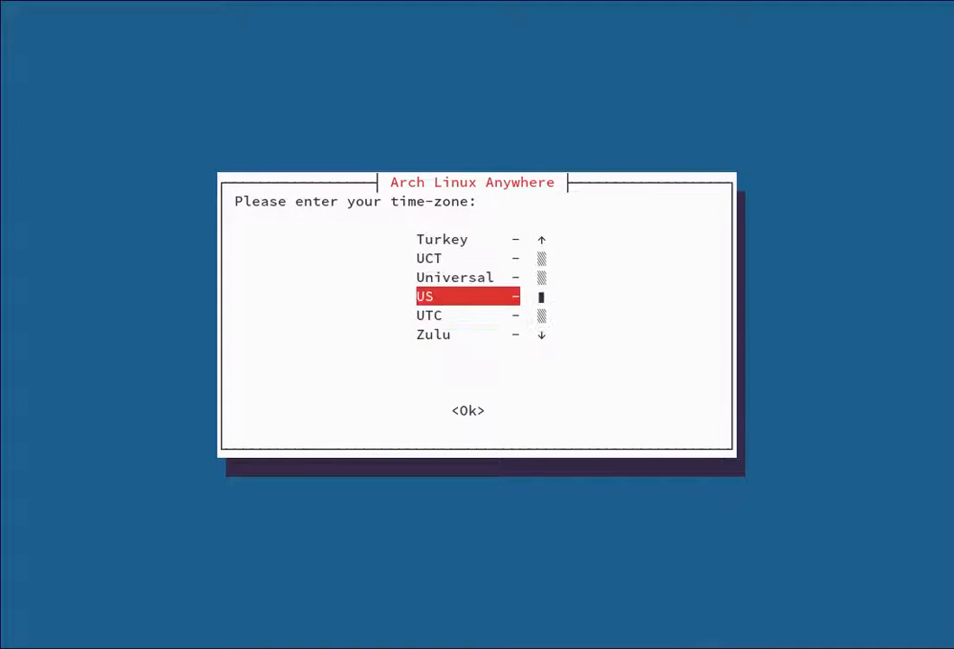
click(468, 410)
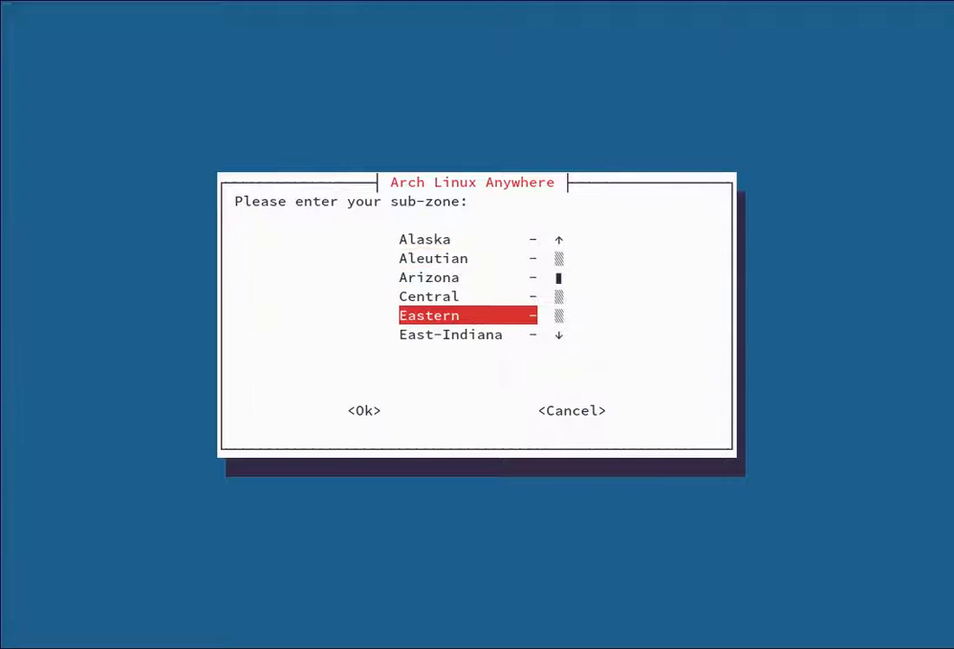
click(363, 410)
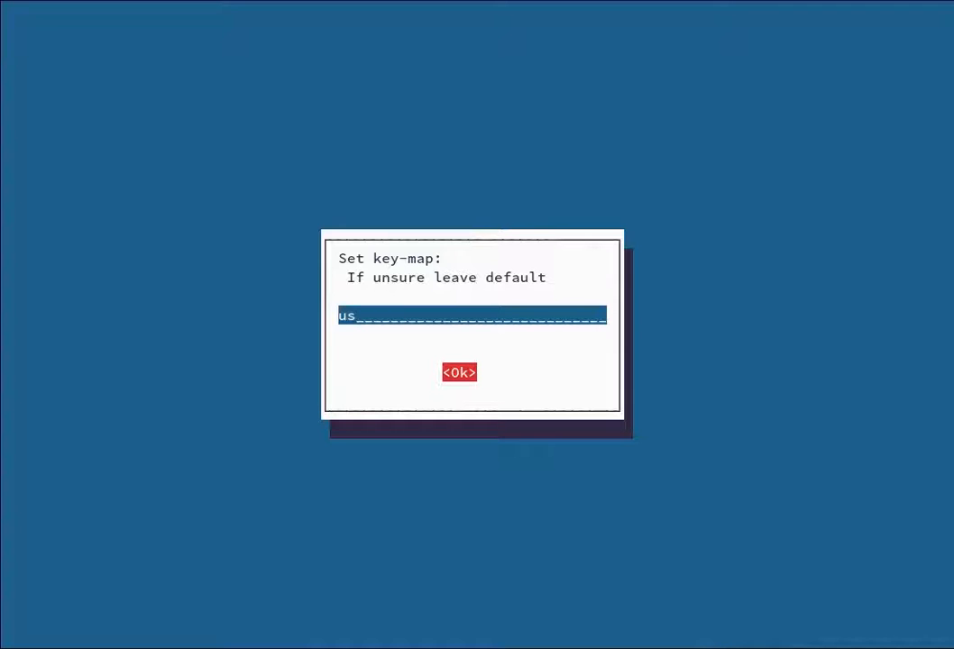
click(459, 373)
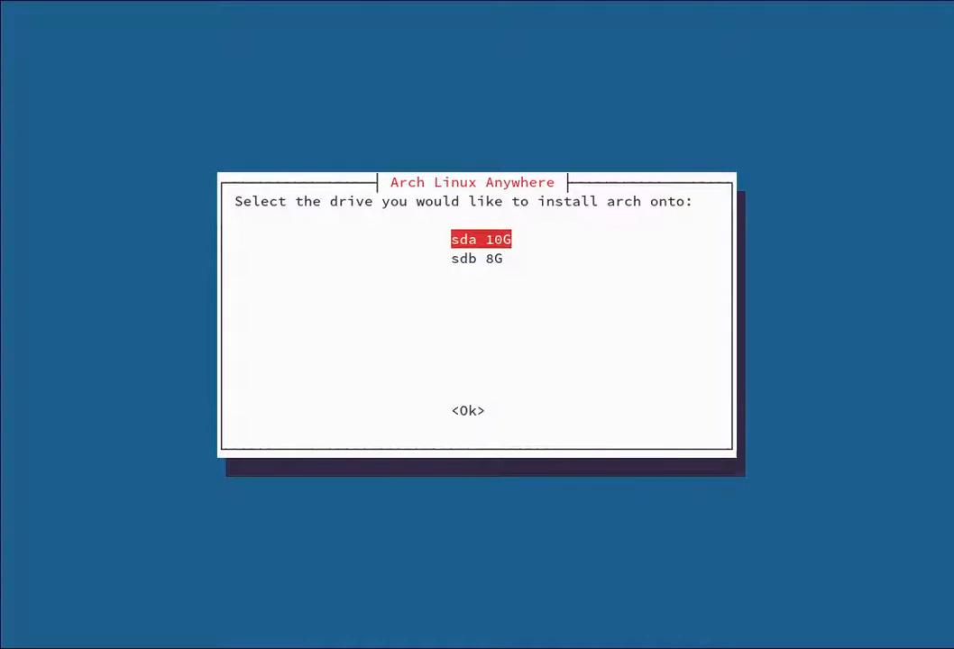
Step: Compare sda and sdb, then select the 10G sda drive as install target
key(Down)
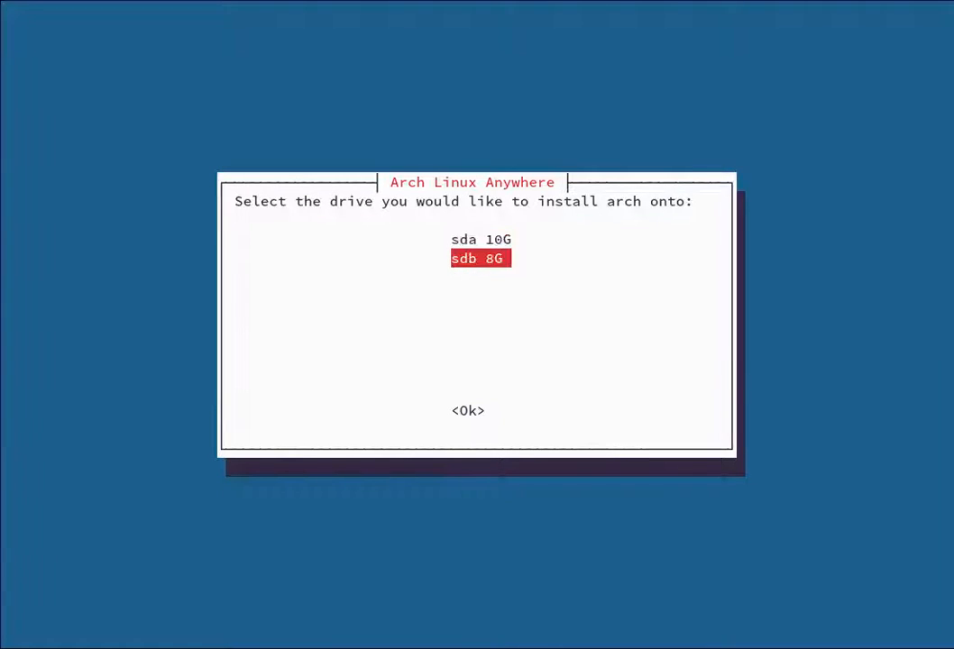
key(up)
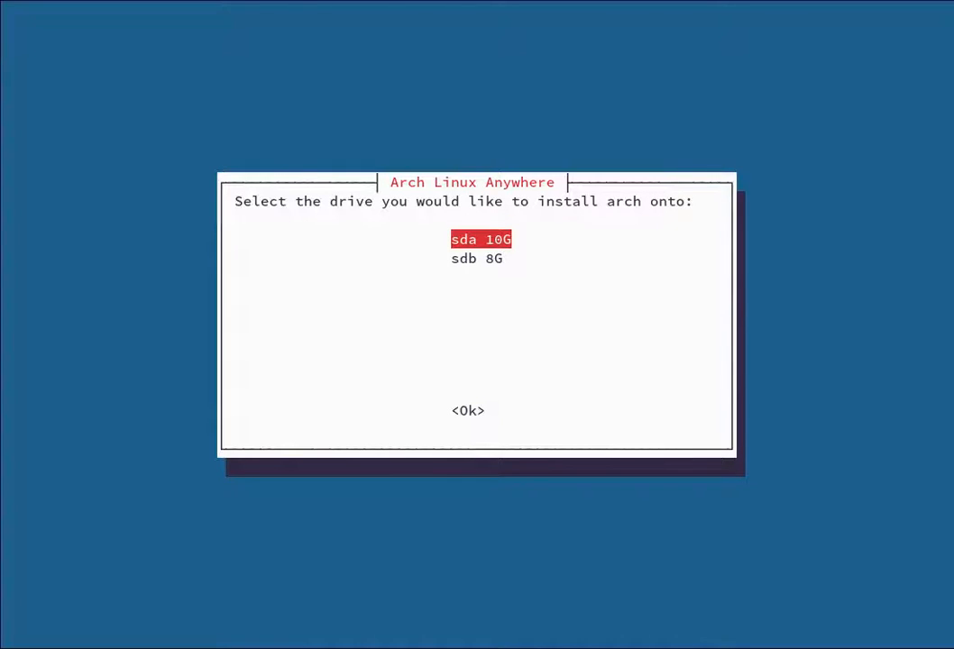
key(Down)
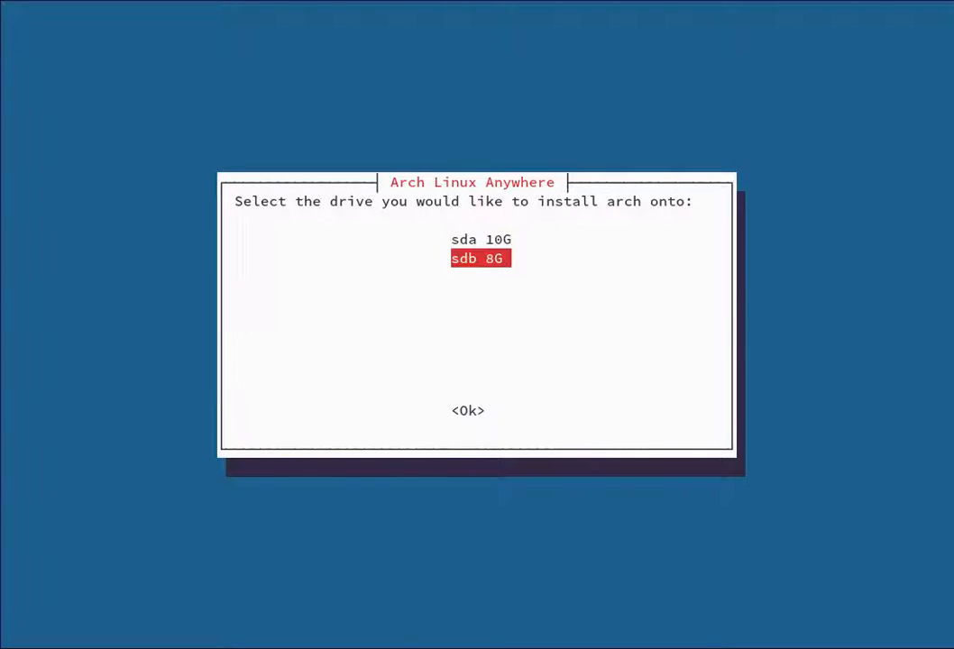
key(Up)
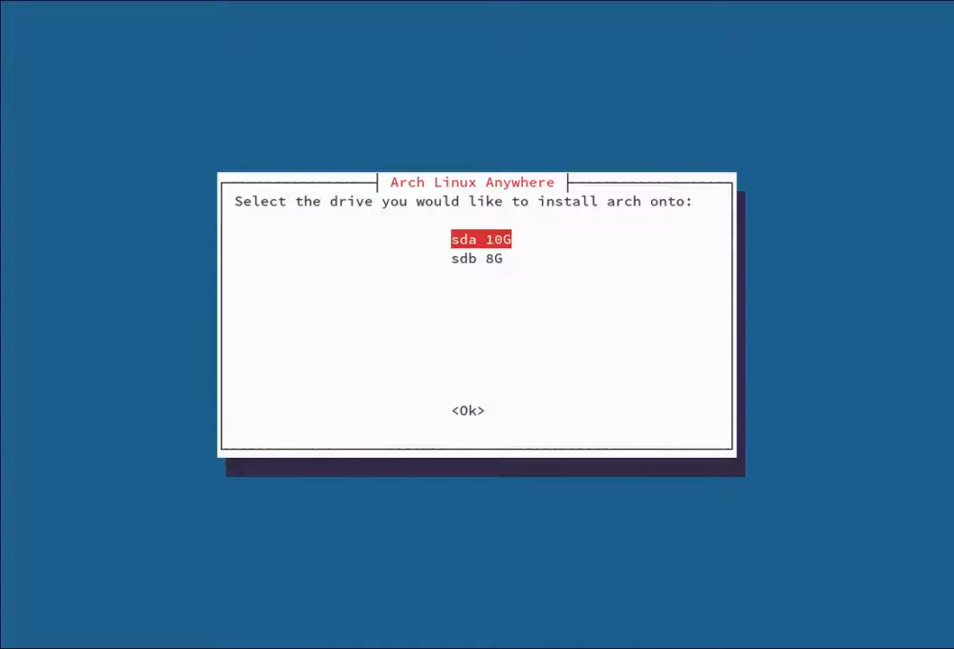
click(468, 411)
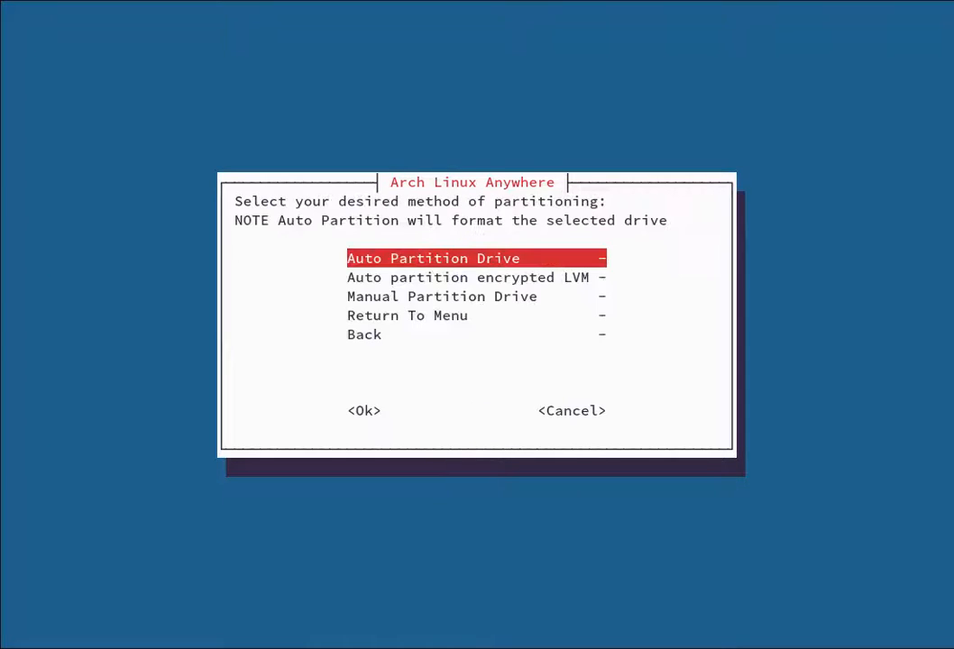
Step: Review the encrypted LVM and manual options, then choose Auto Partition Drive
key(Down)
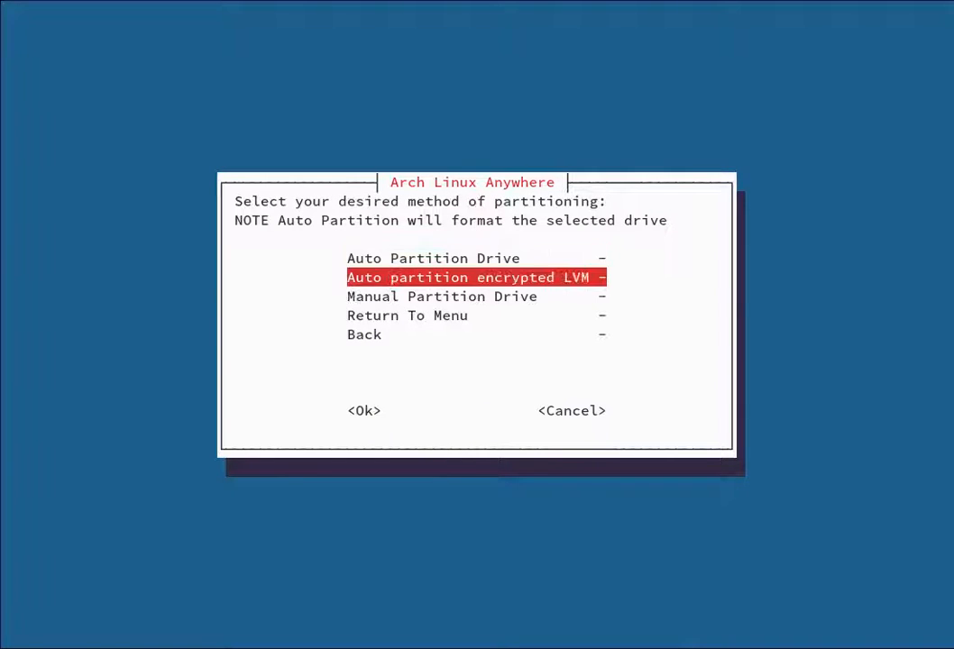
key(Down)
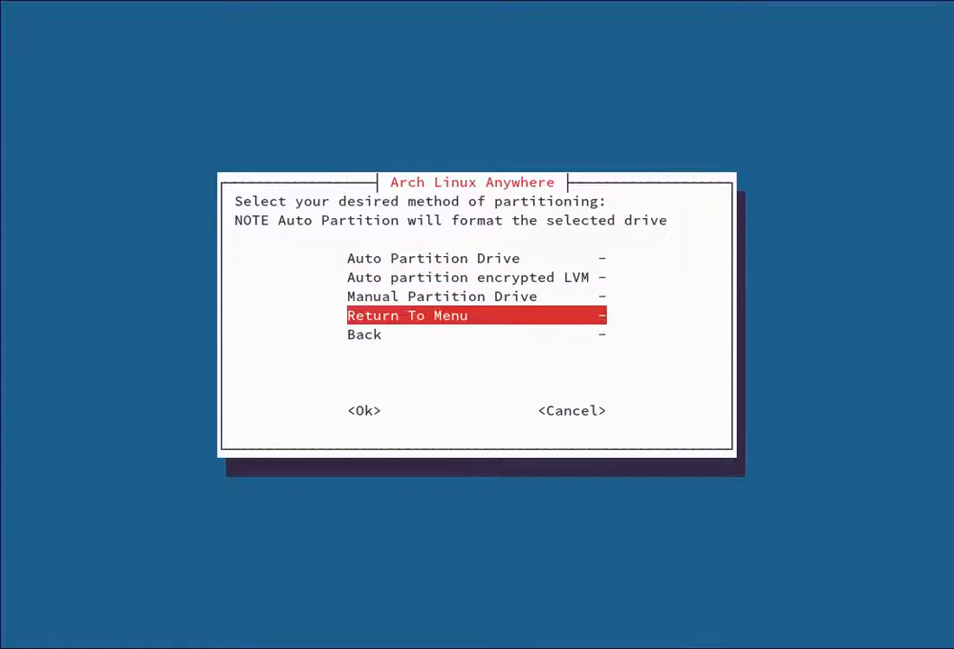
key(Up)
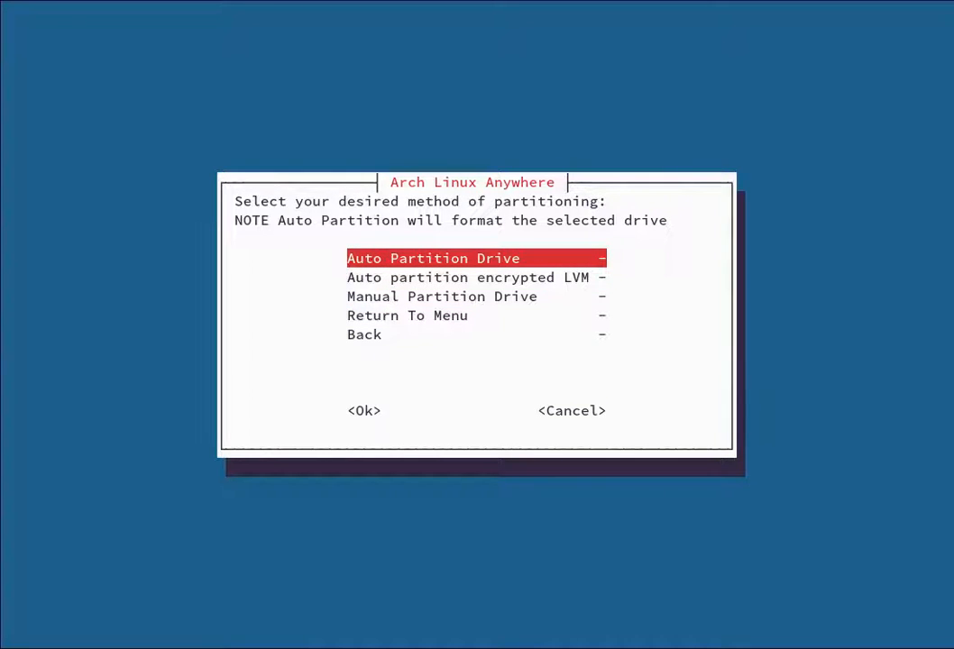
key(Down)
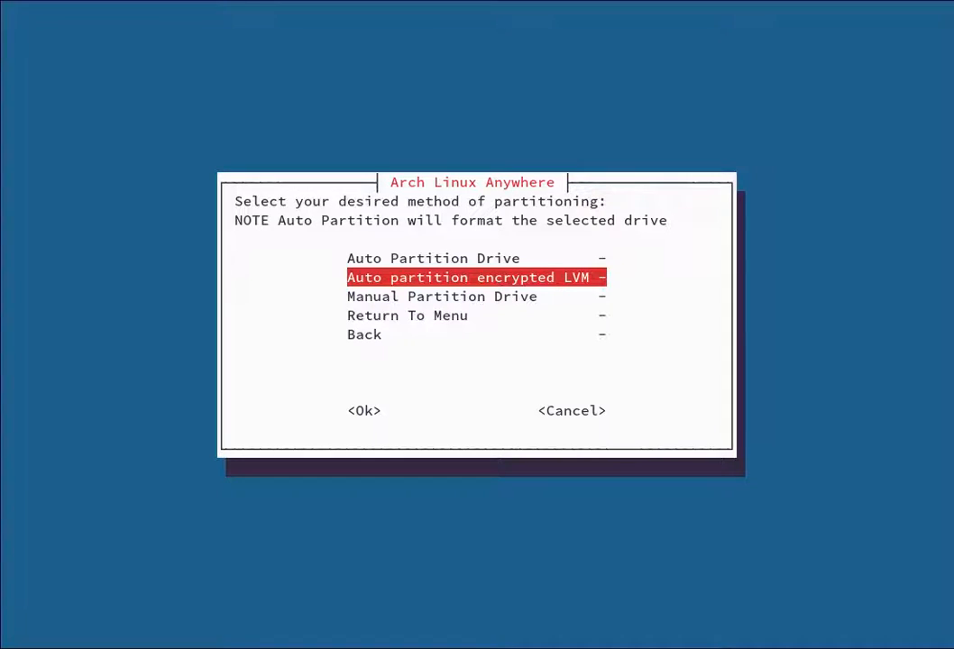
key(Down)
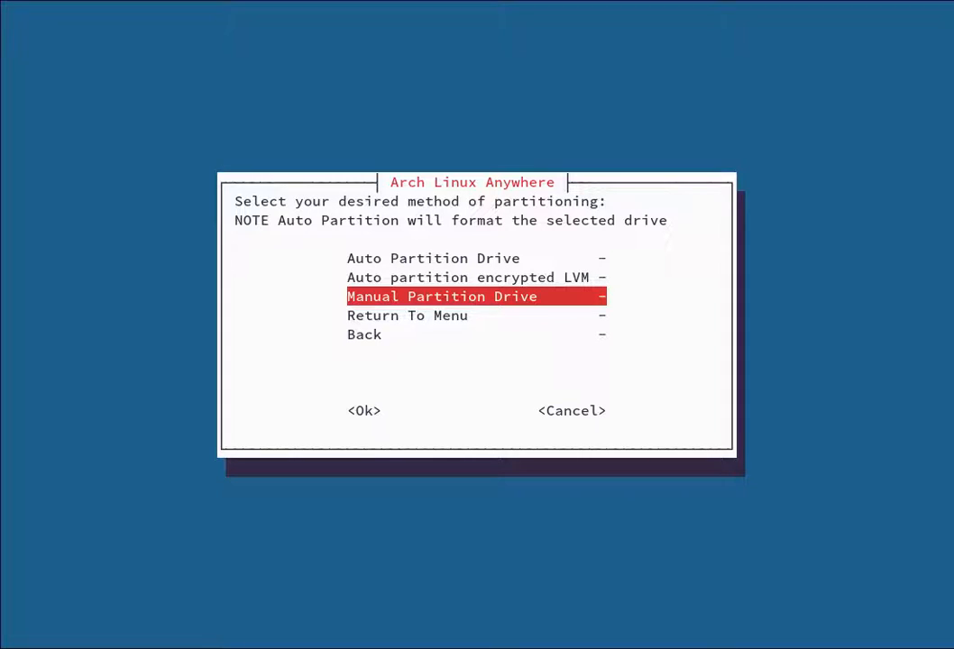
key(Up)
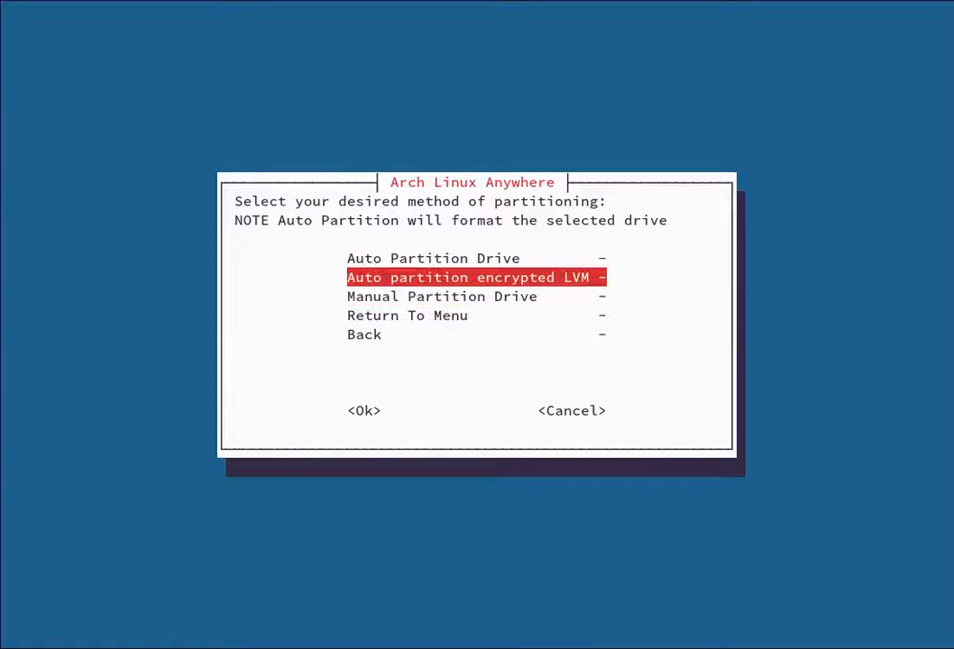
key(Up)
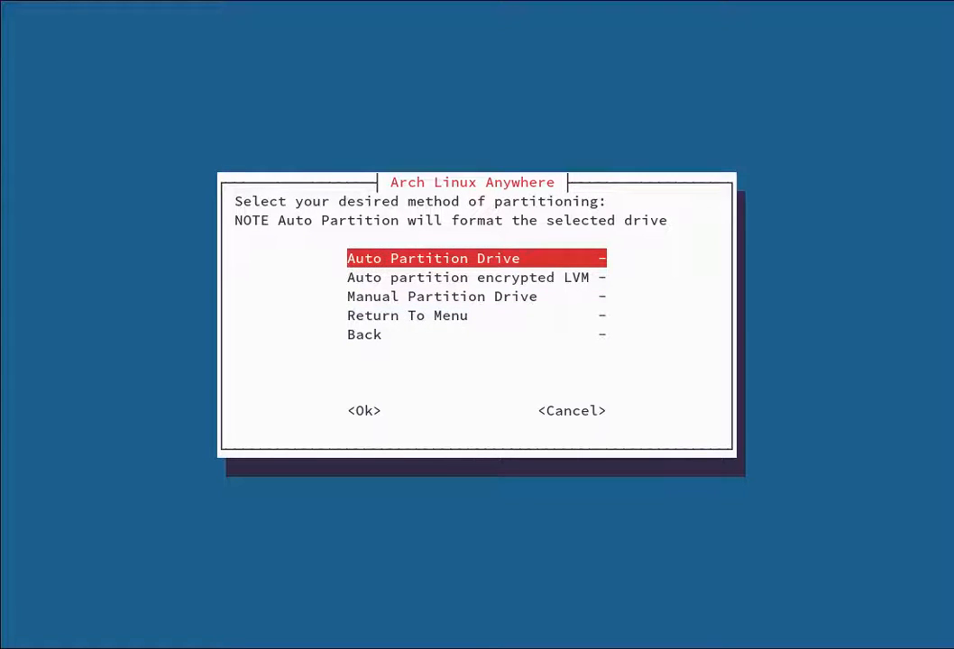
click(363, 410)
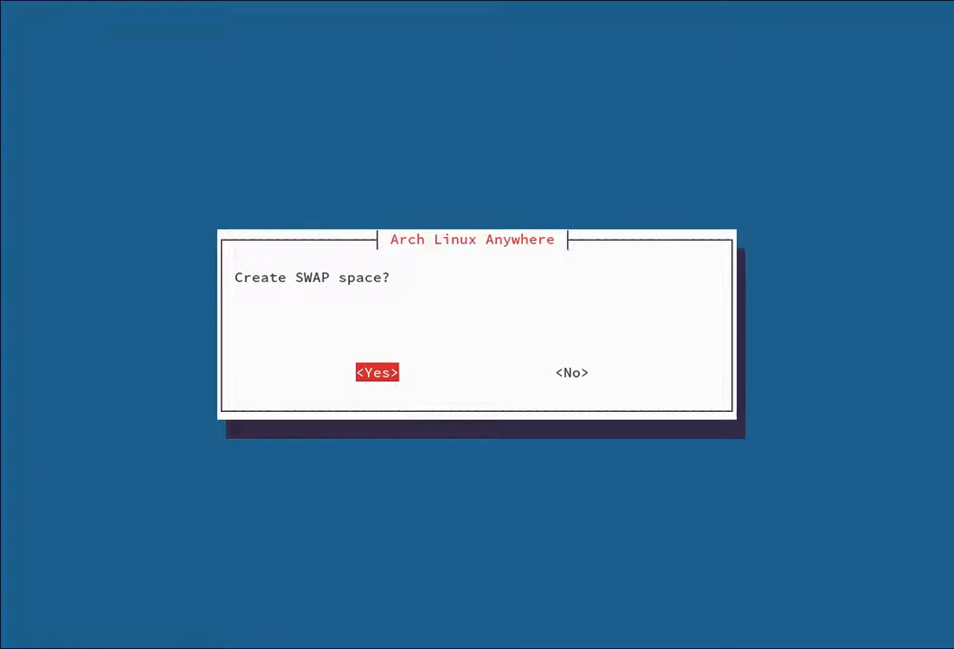
Step: Agree to create swap space and set its size to 512M
click(377, 373)
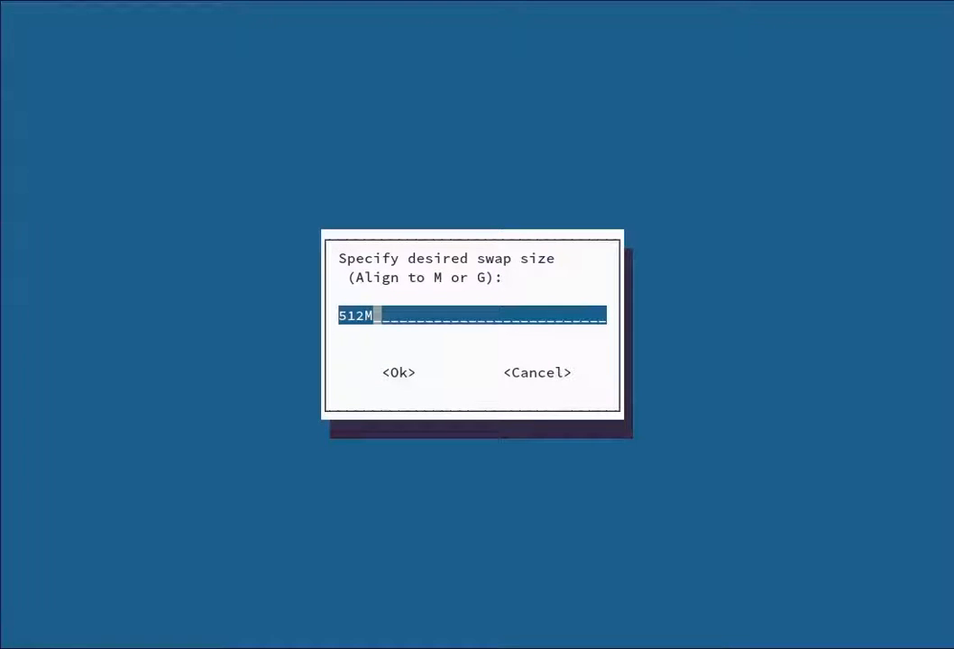
key(BackSpace)
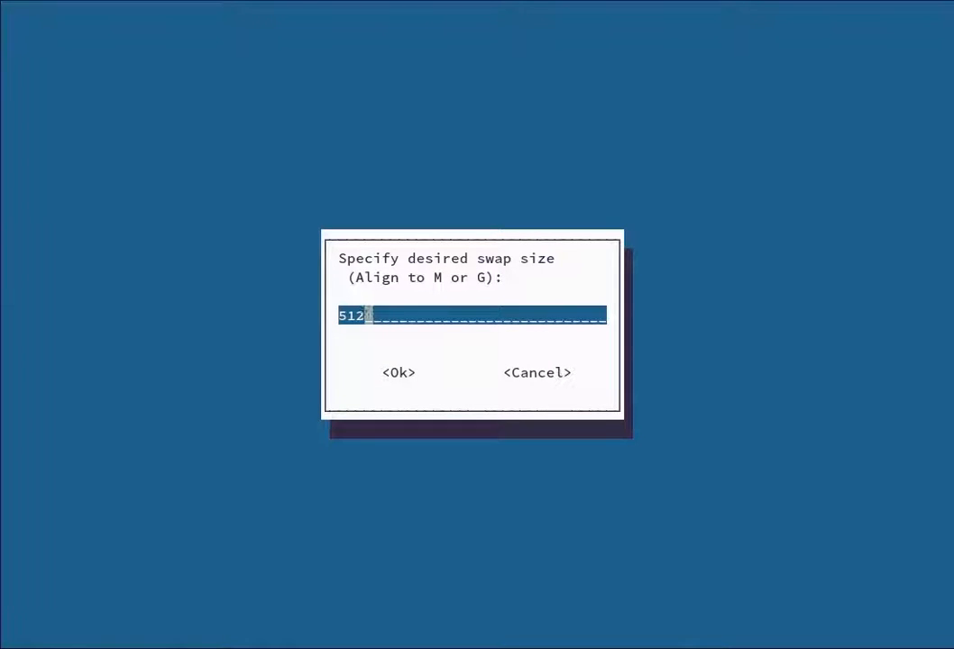
text(M)
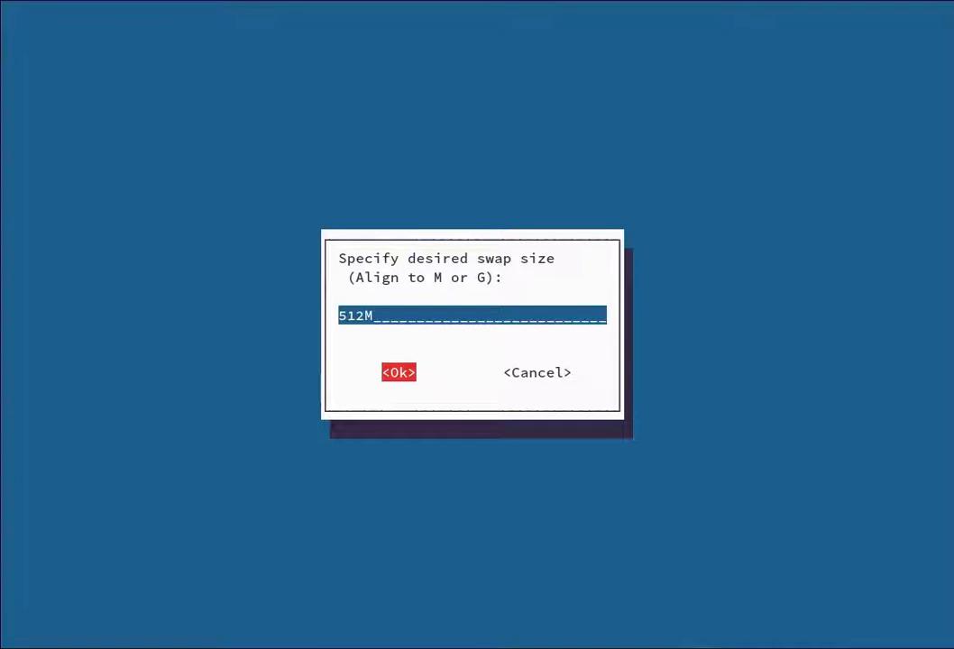
click(400, 372)
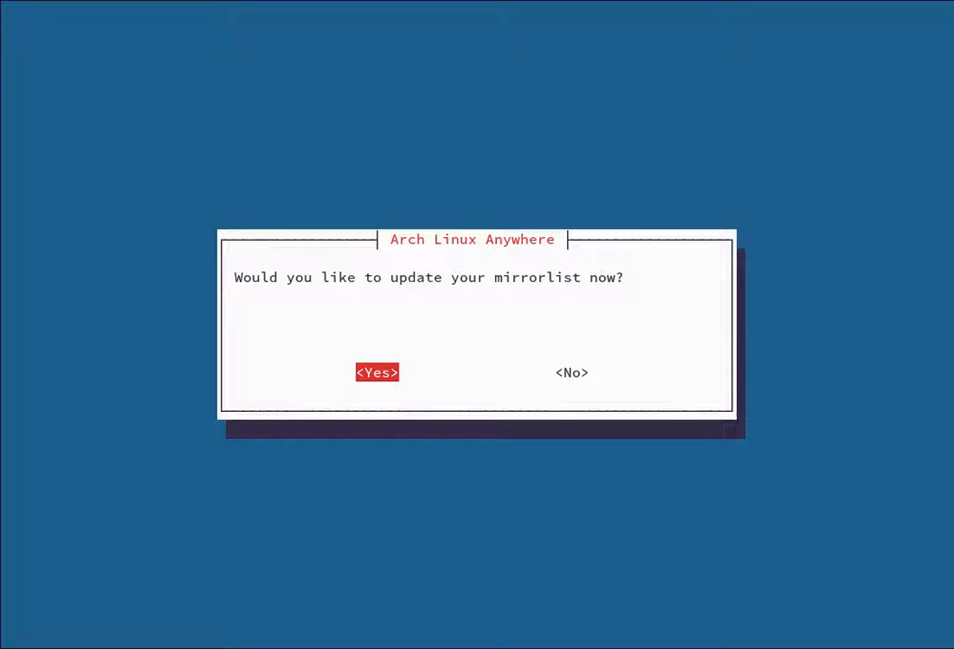
Step: Agree to update the mirrorlist and pick a country from the code list
click(376, 373)
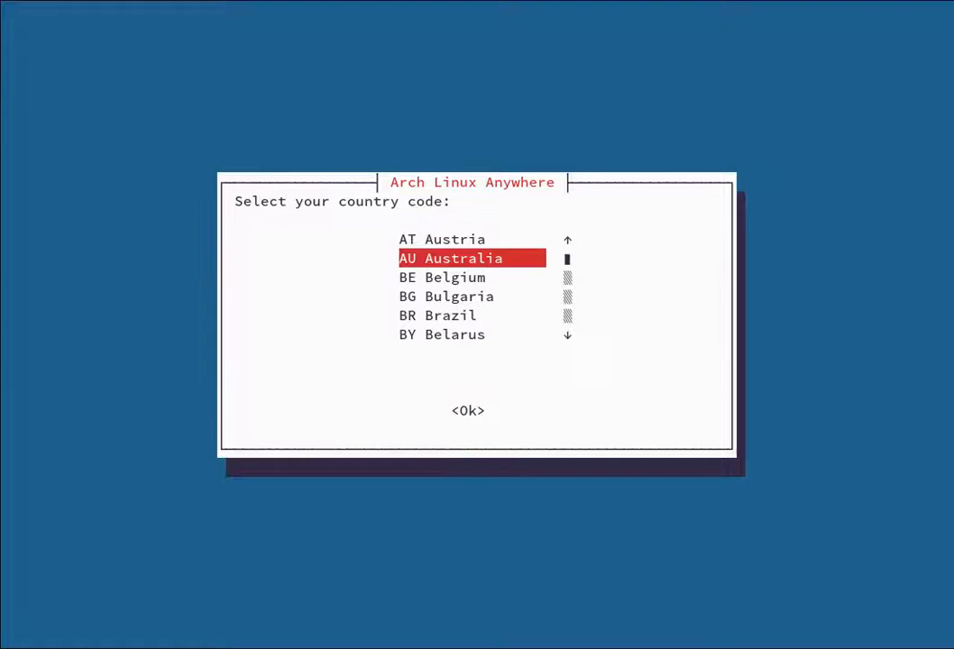
scroll(down, 3)
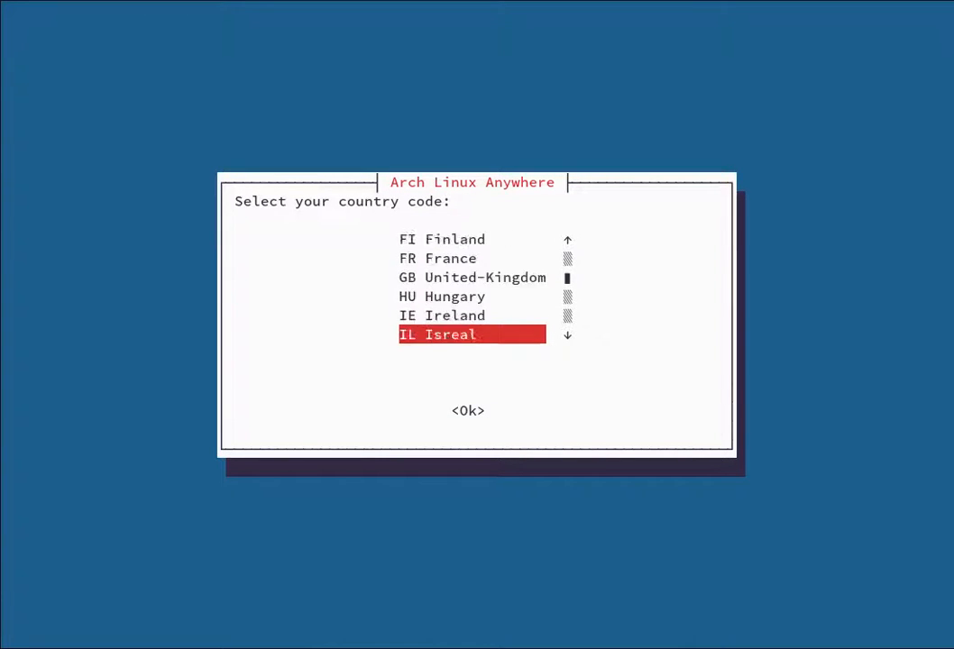
scroll(down, 3)
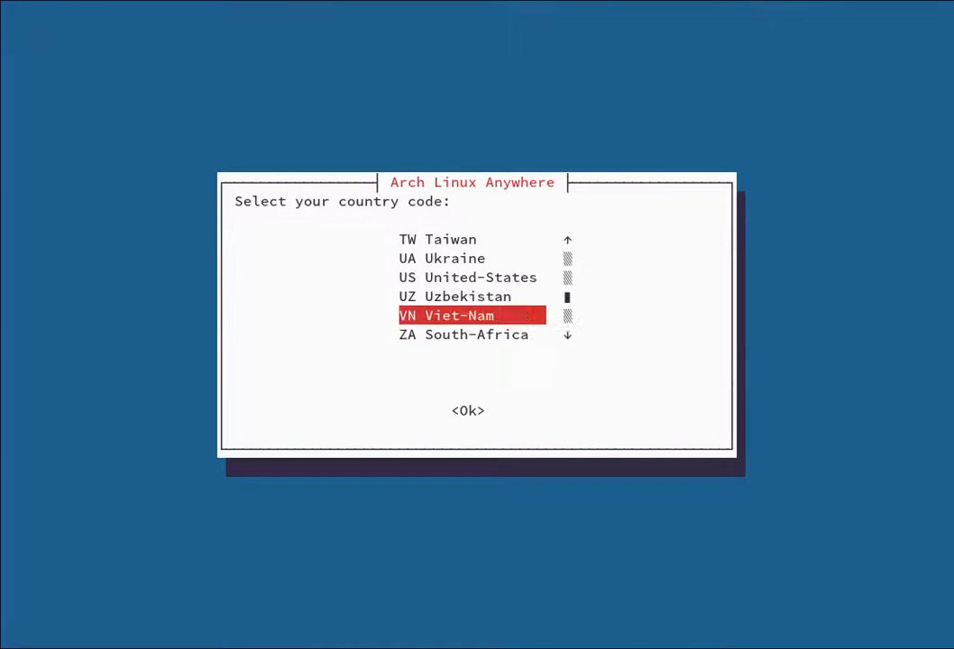
click(467, 410)
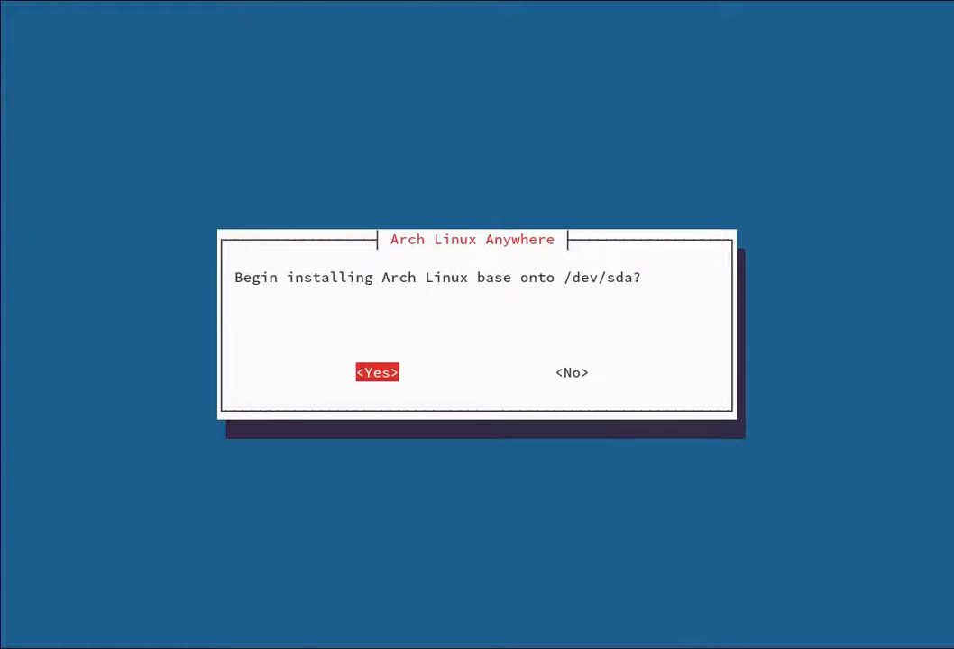
Step: Confirm installing the Arch Linux base system onto /dev/sda
click(377, 372)
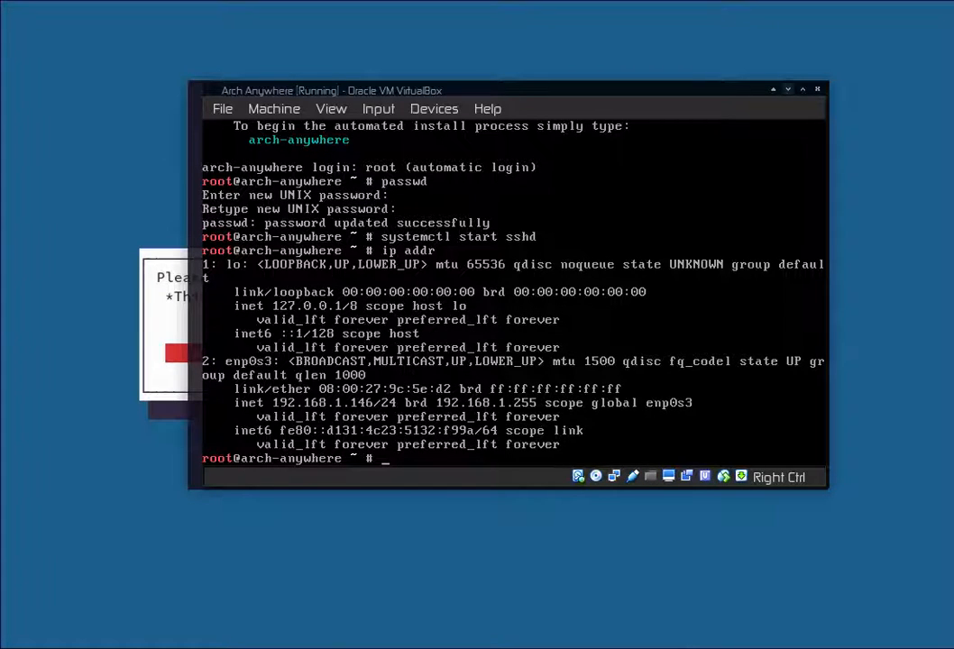
Step: List the packages in the offline install repository
text(ls /repo/)
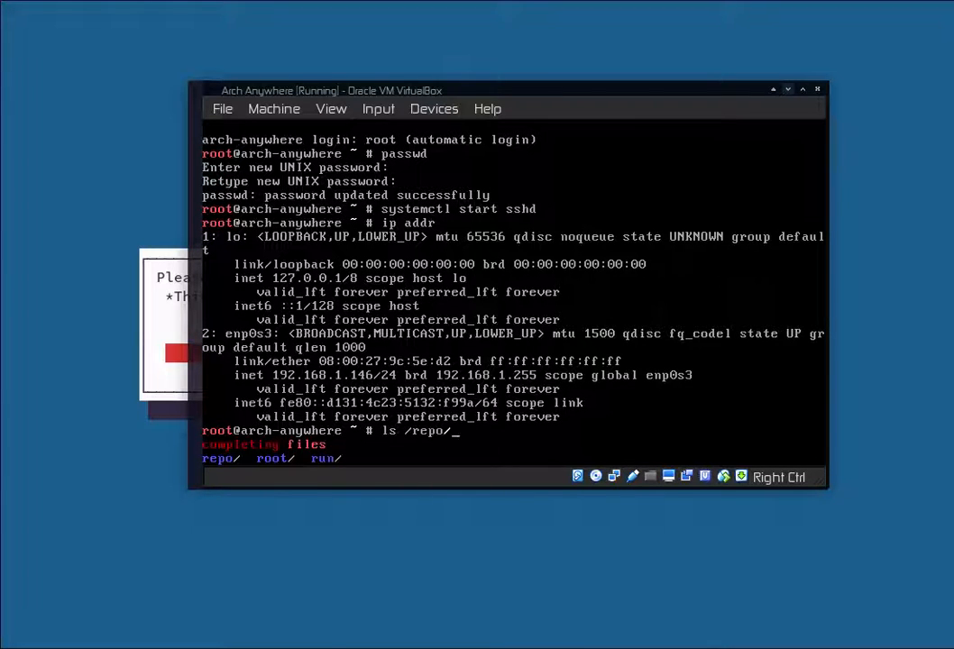
text(is)
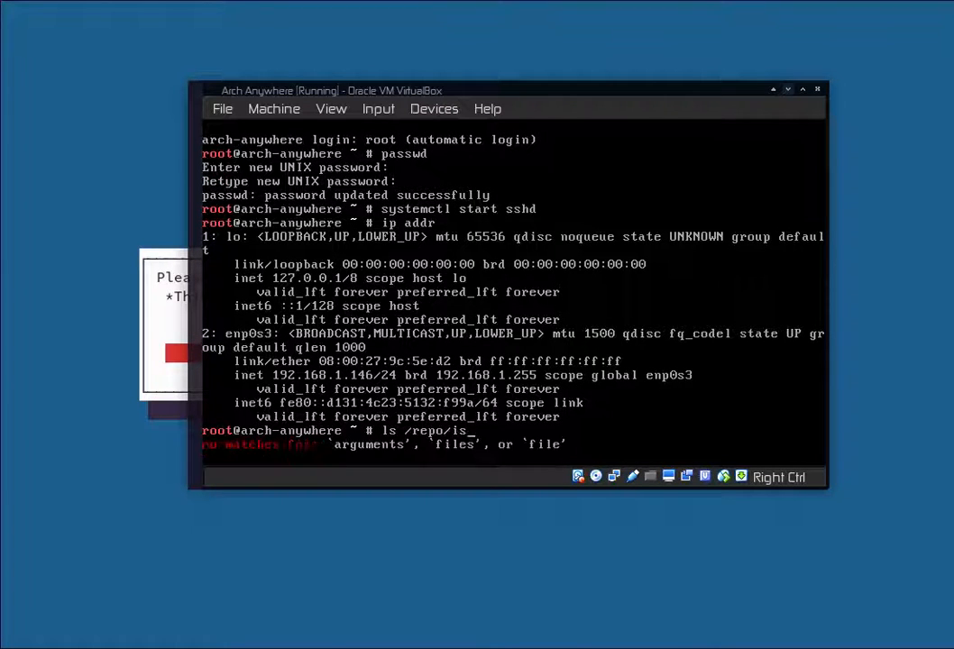
text(install-repo/)
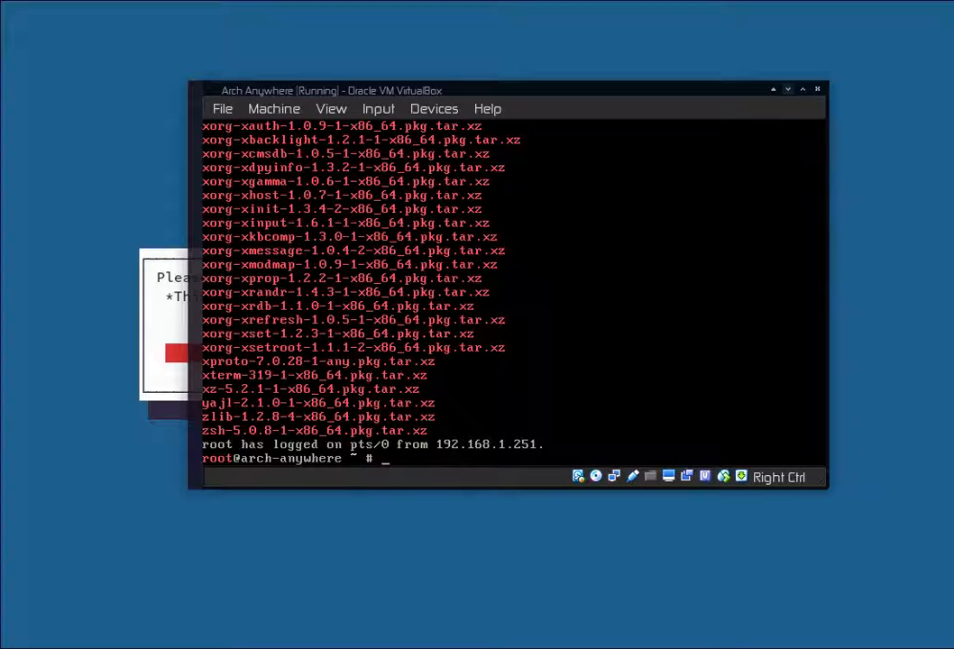
Step: Count the repository's packages with 'ls /repo/install-repo | wc'
text(ls /repo/install-repo | w)
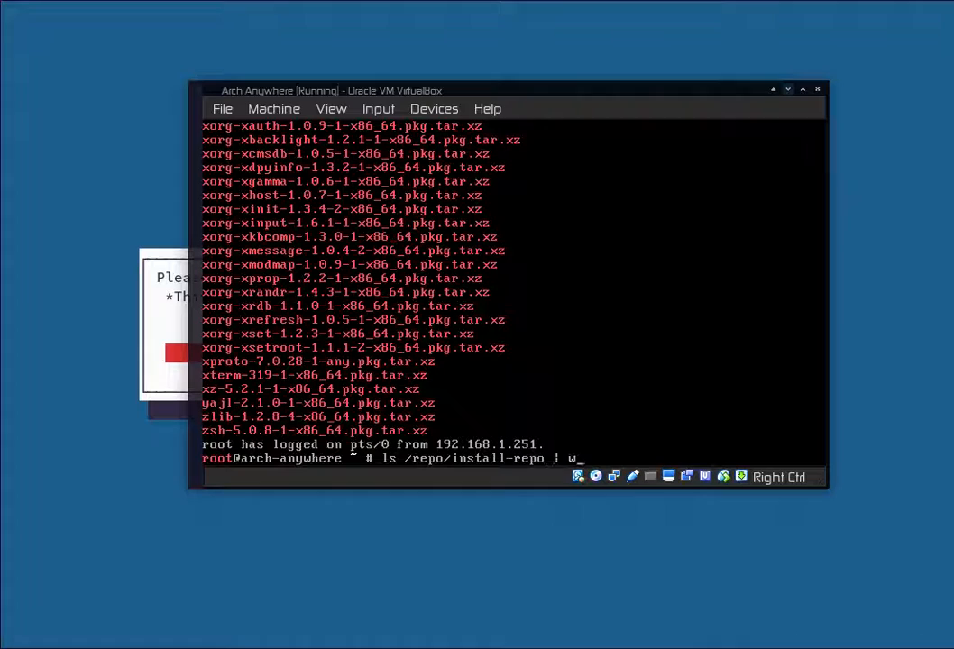
text(c)
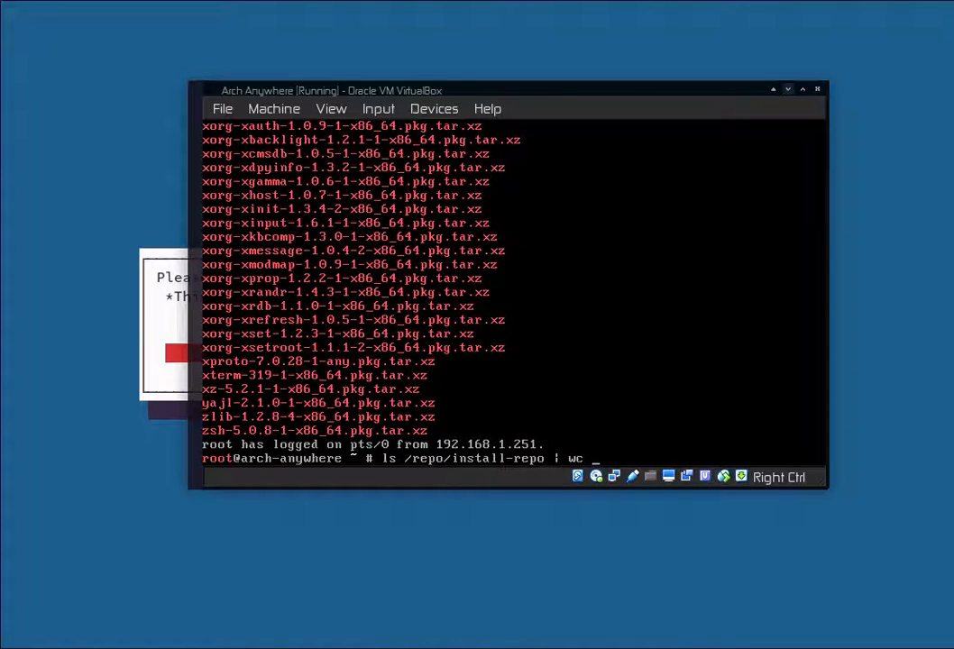
key(Return)
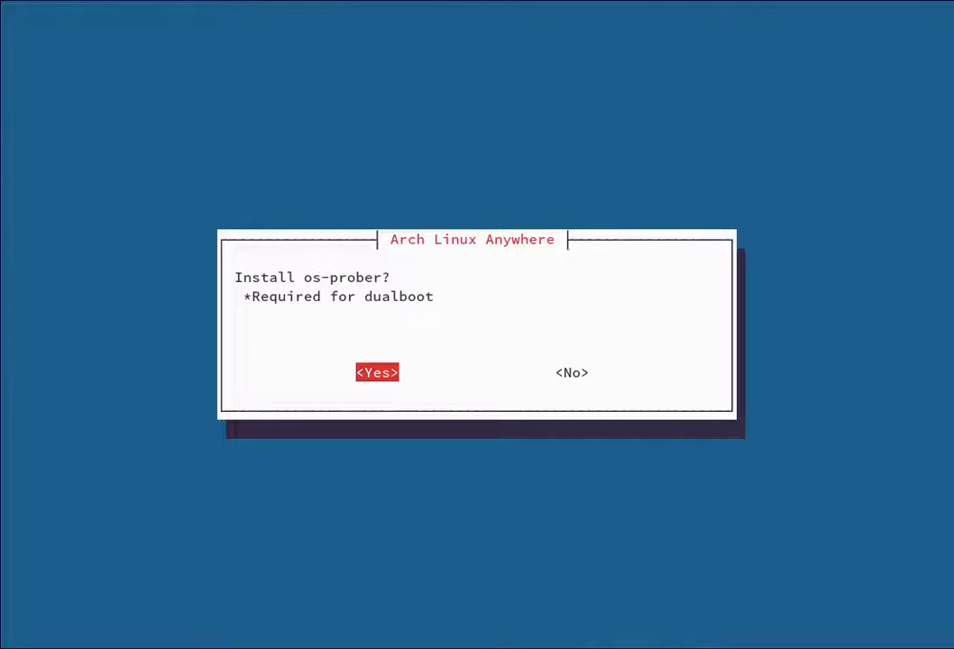
Step: Accept os-prober and add the multilib and archlinuxfr repositories to pacman.conf
click(377, 372)
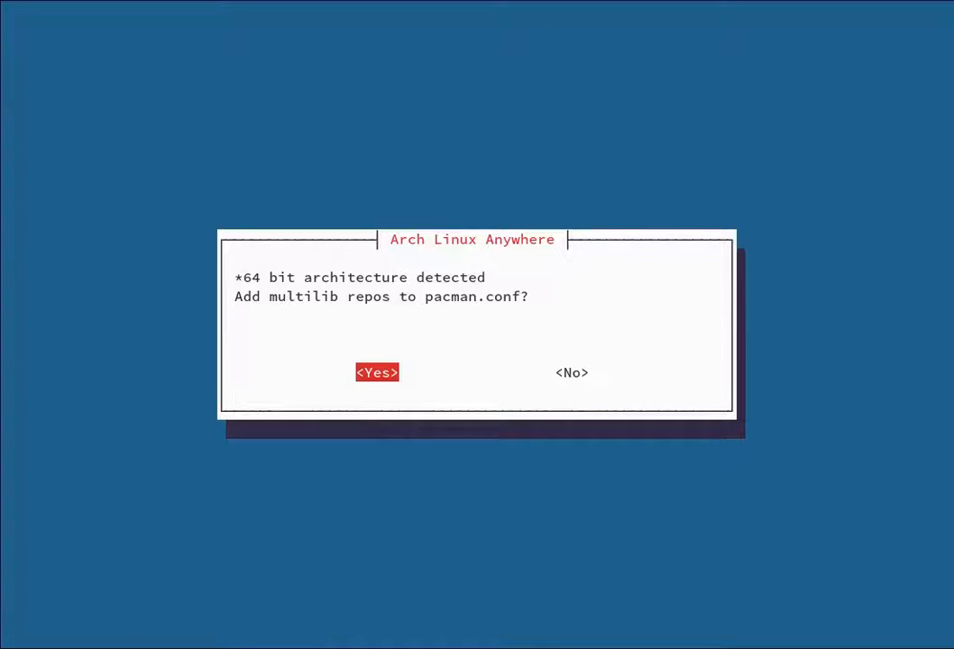
click(377, 372)
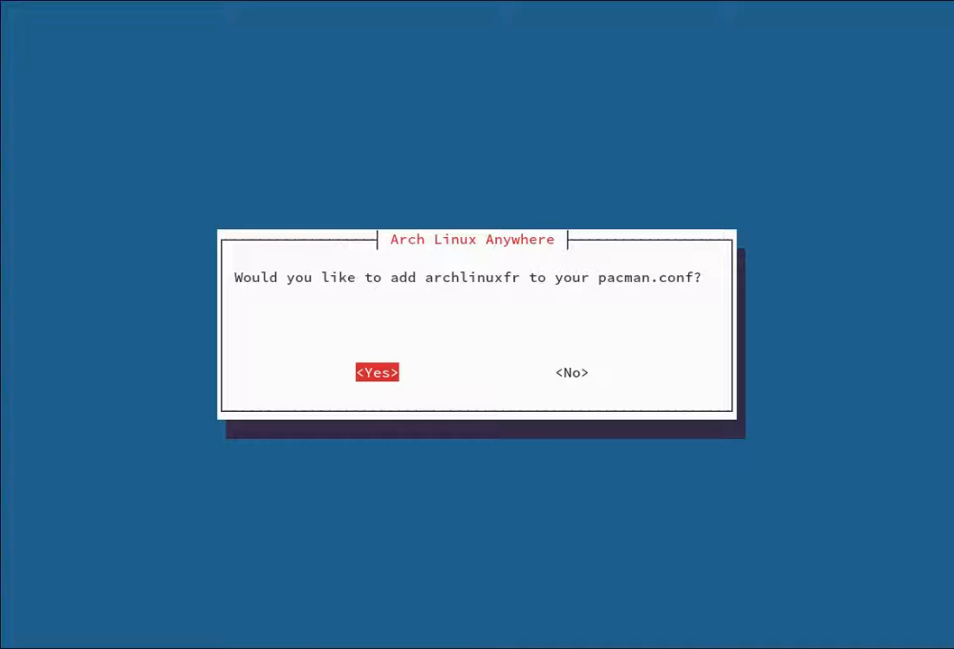
click(377, 373)
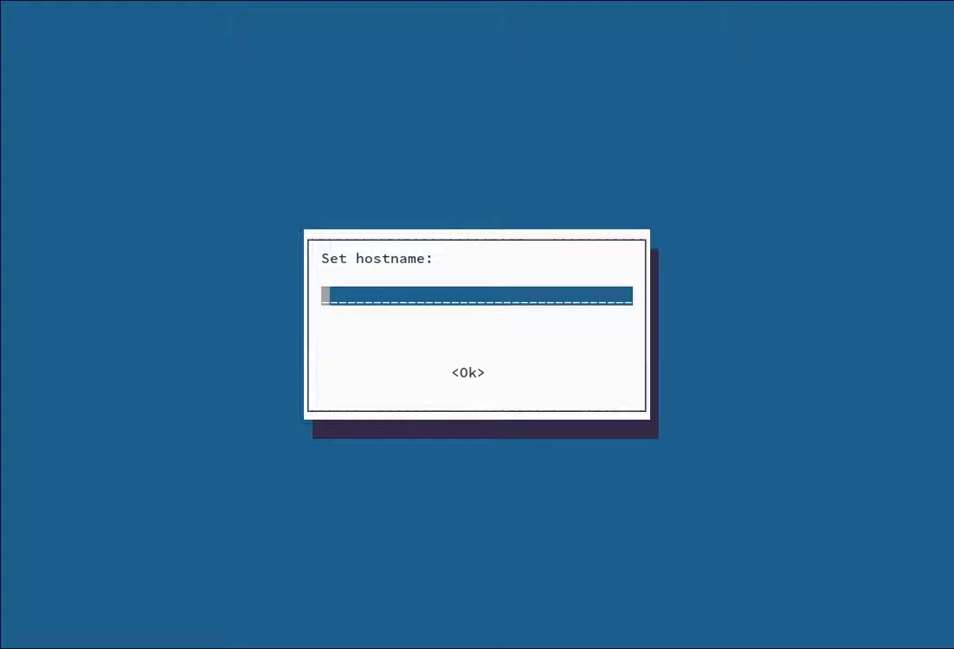
Step: Set the hostname to archvbox and create a sudo user named deachead
text(arch)
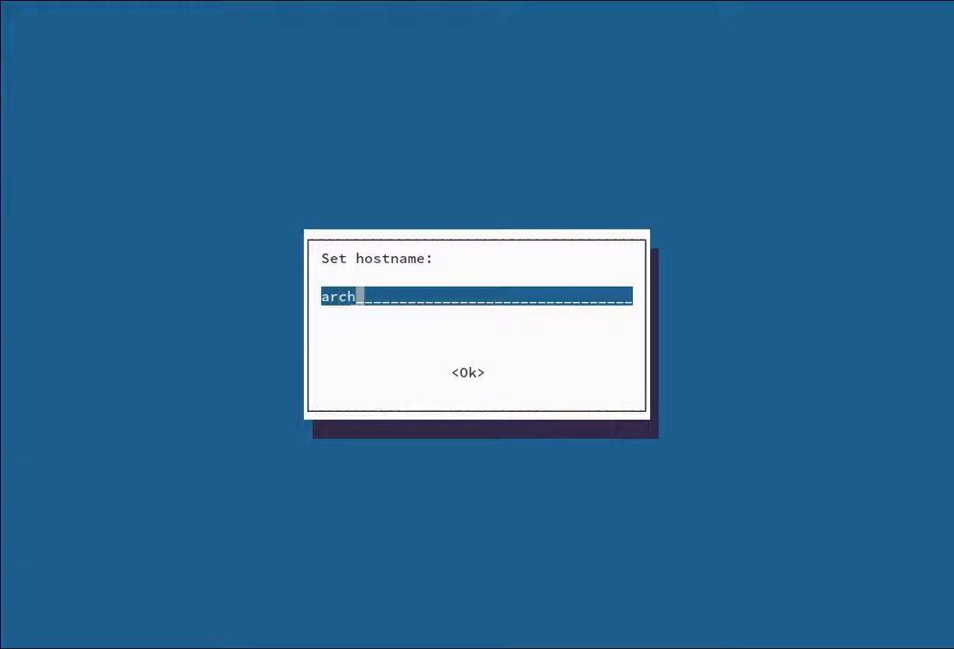
text(vbox)
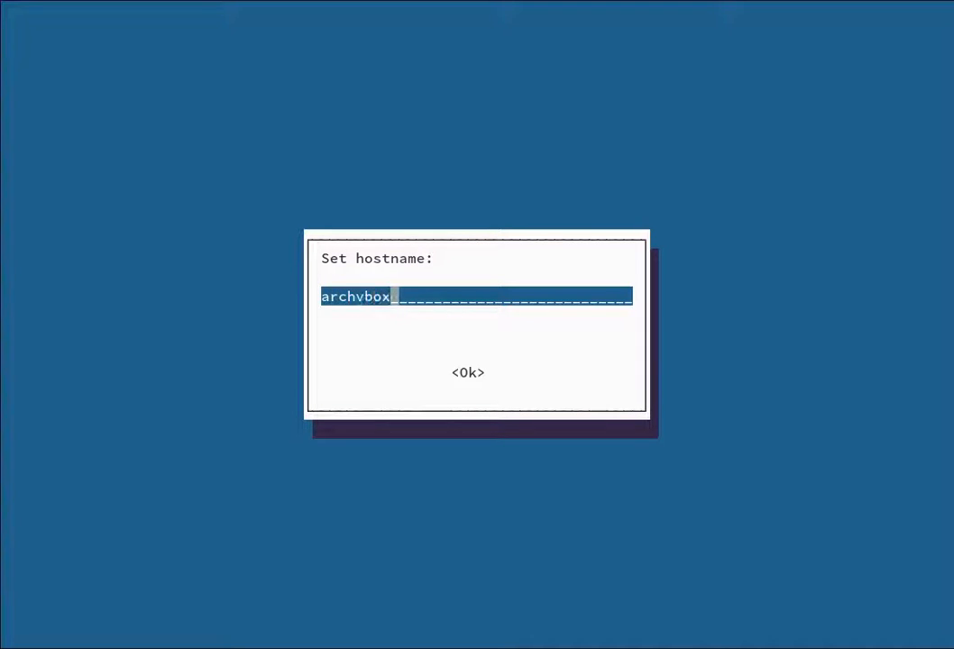
click(467, 373)
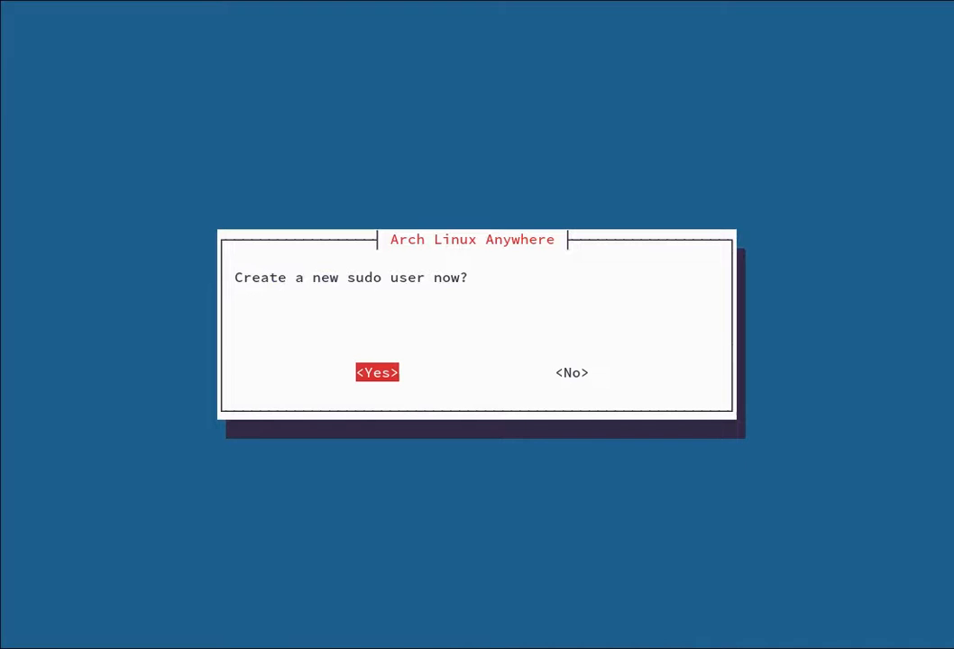
click(377, 373)
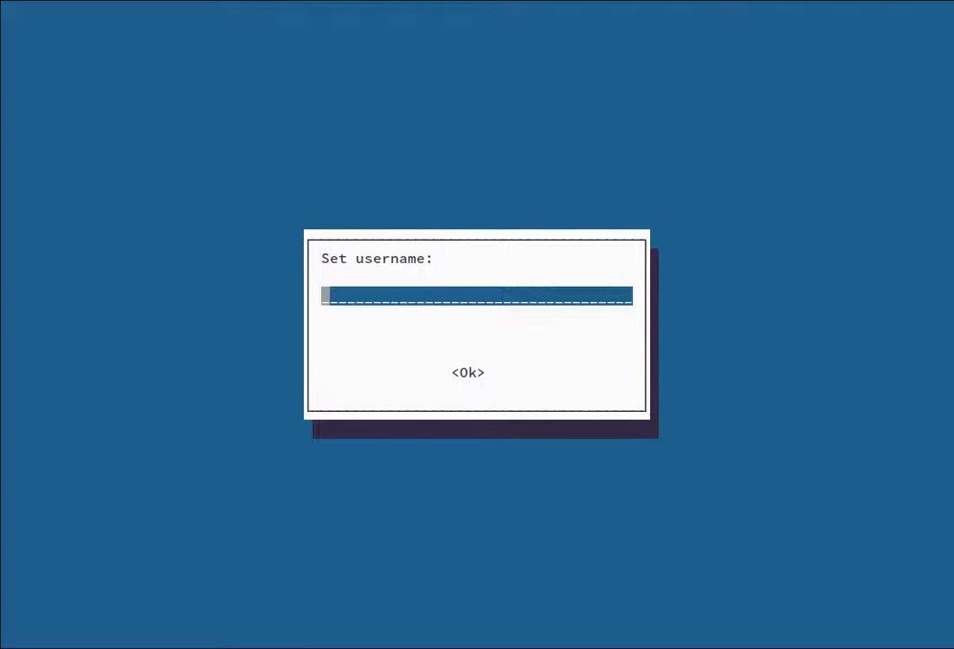
text(deachead)
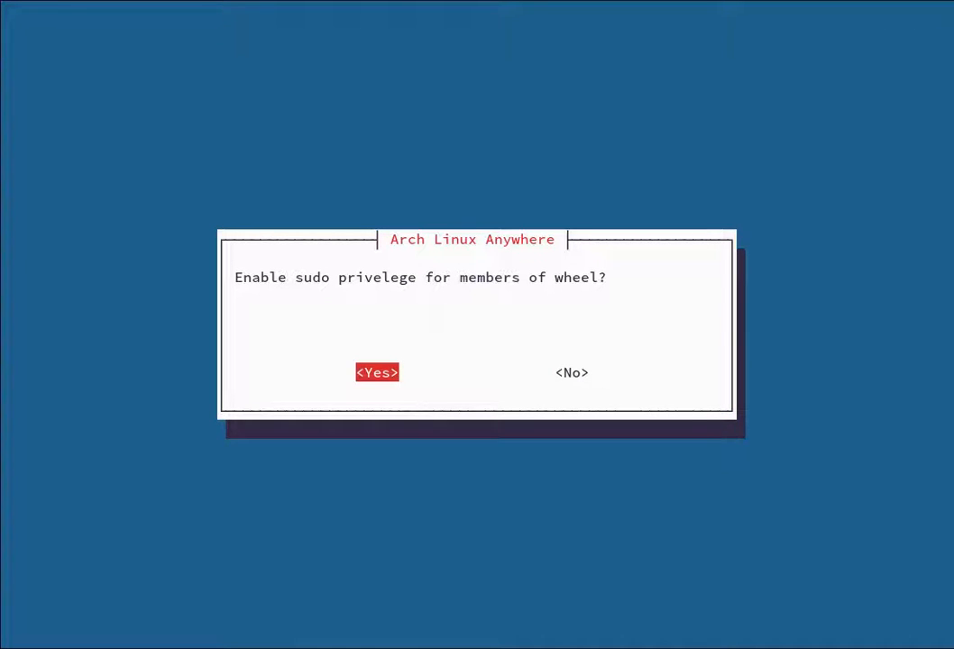
Step: Accept wheel sudo rights, DHCP at boot, wireless tools with WPA supplicant, and xorg-server
click(376, 372)
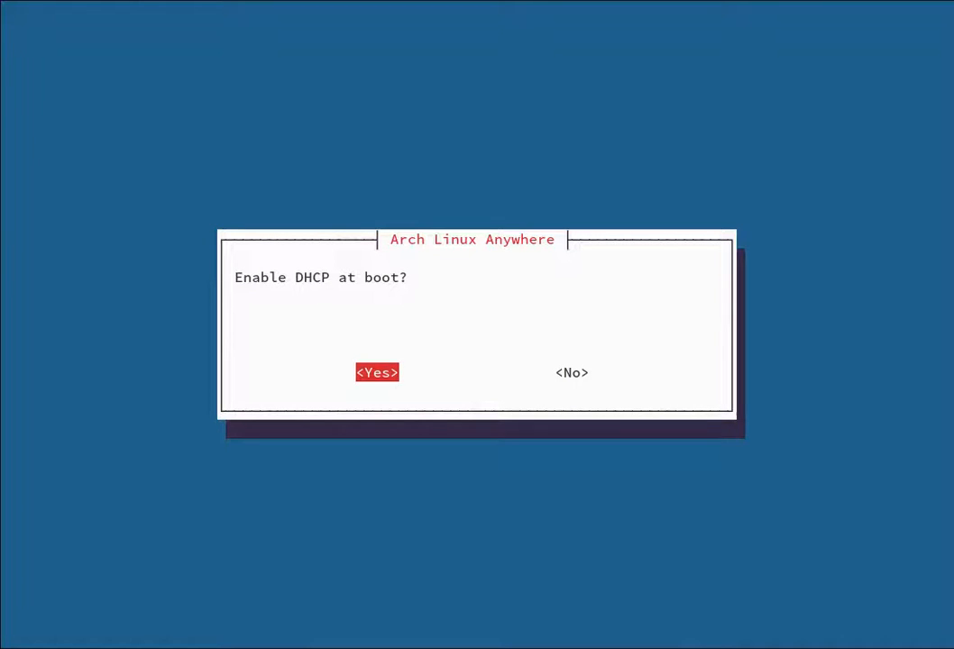
click(376, 372)
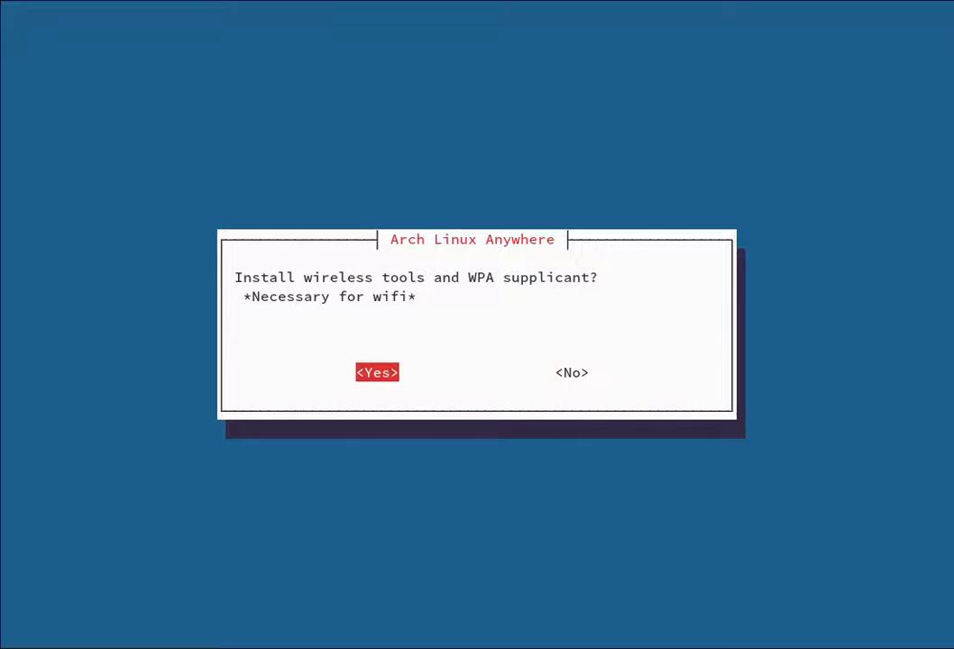
click(376, 373)
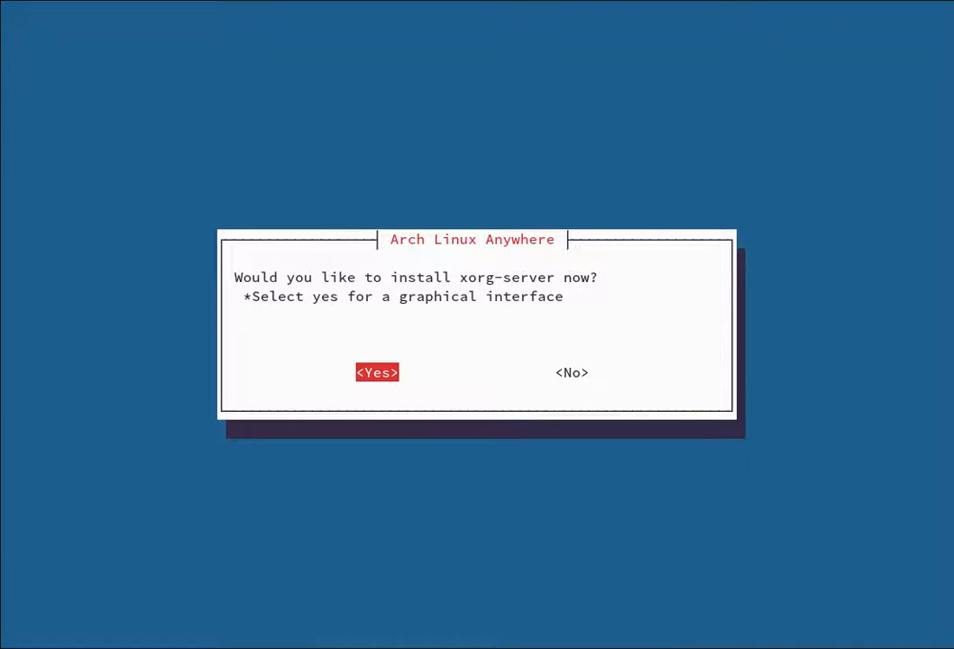
click(377, 372)
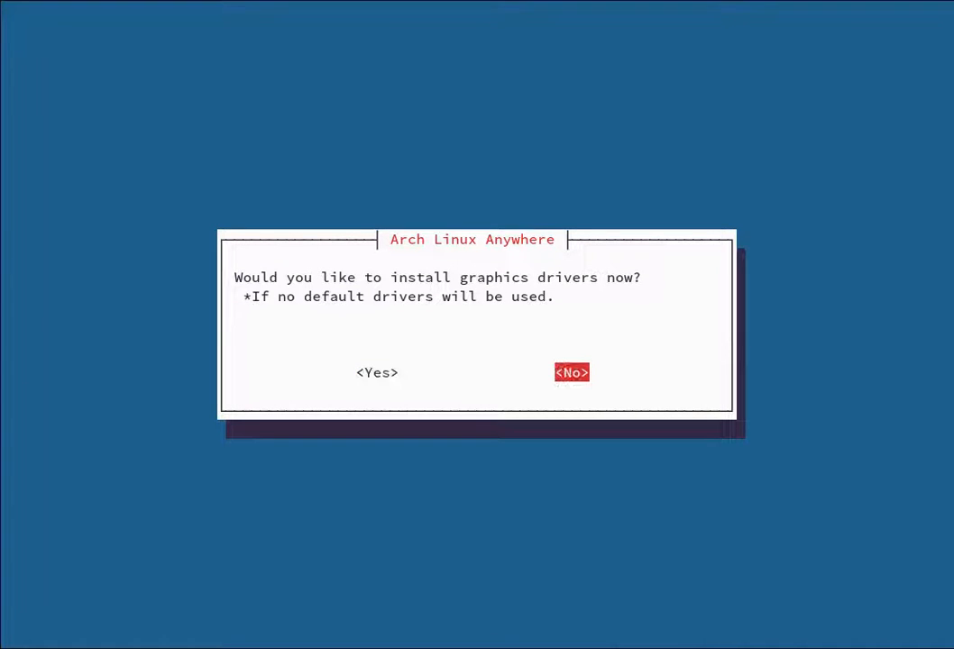
Step: Accept graphics drivers and select the VirtualBox graphics driver, virtualbox-guest-utils
key(Left)
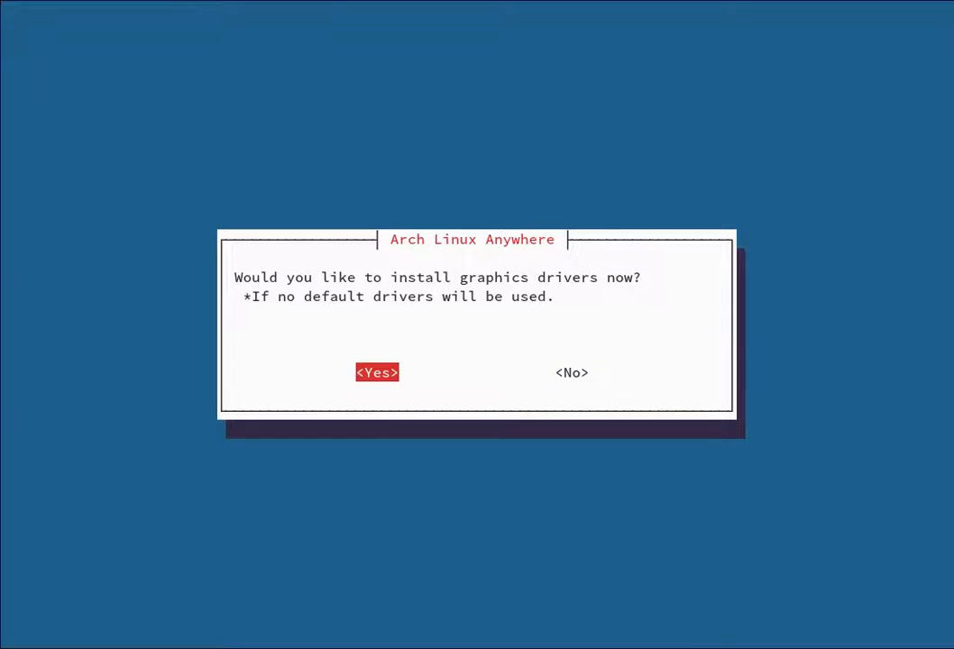
click(377, 373)
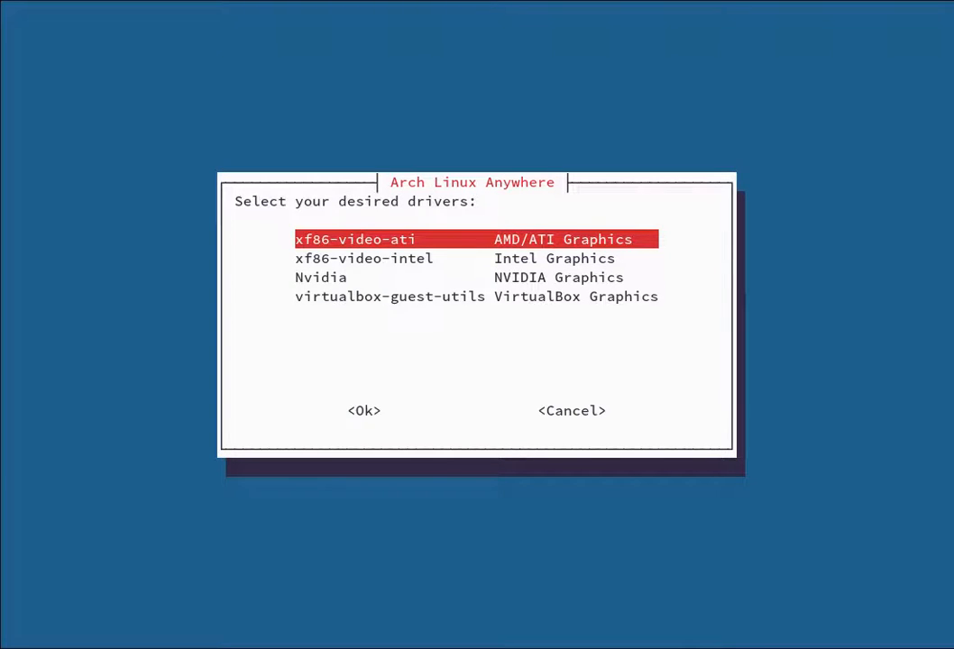
key(Down)
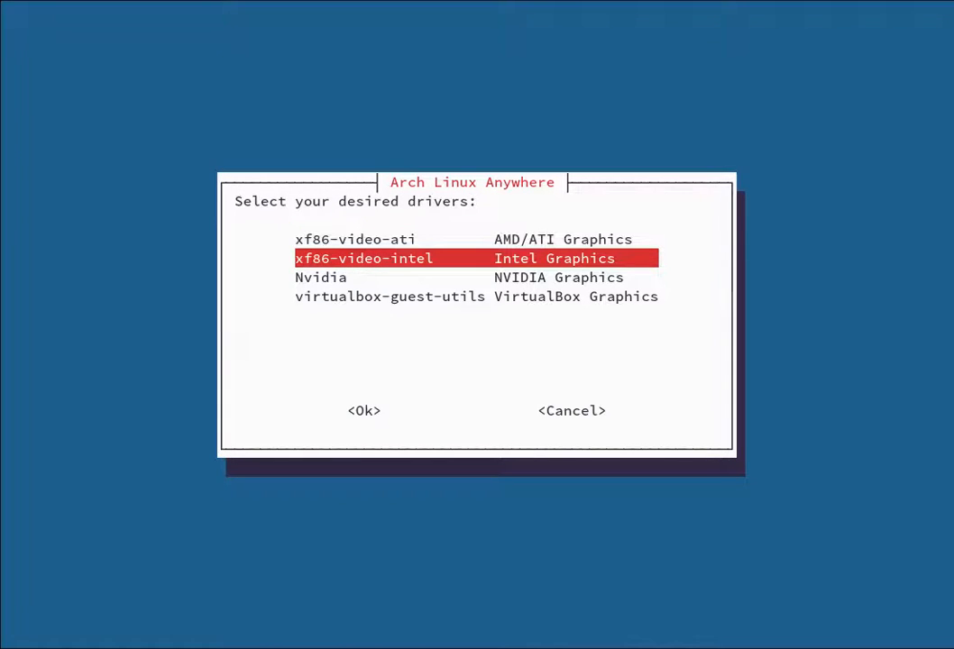
key(Down)
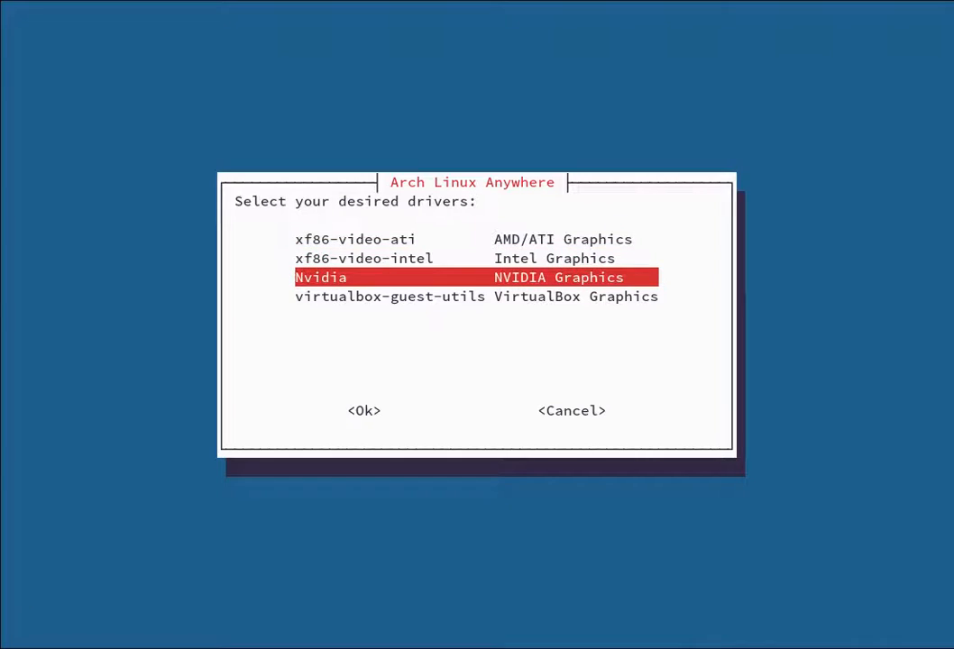
key(Down)
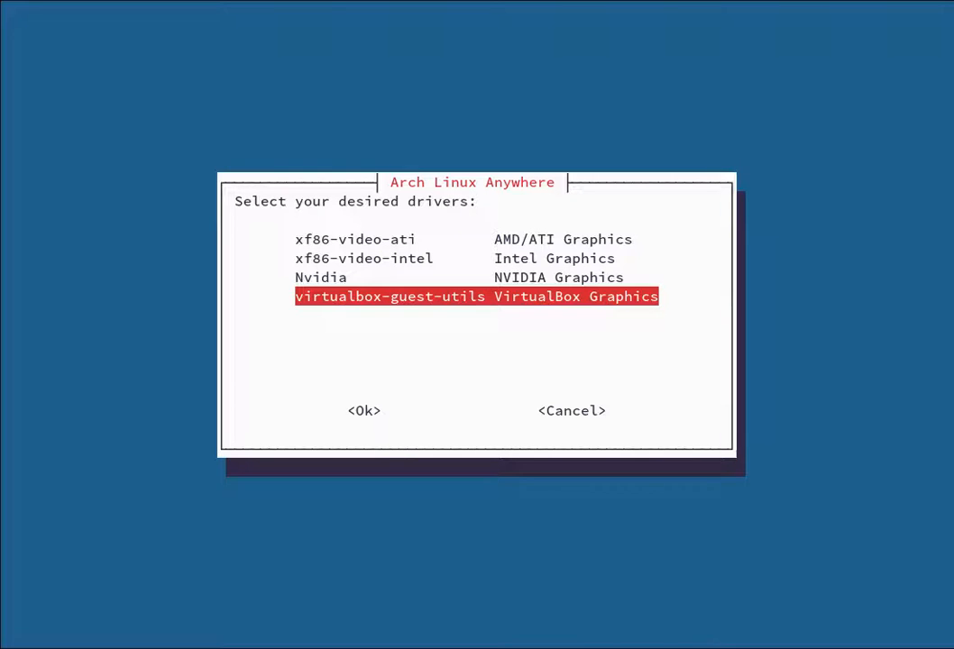
click(363, 411)
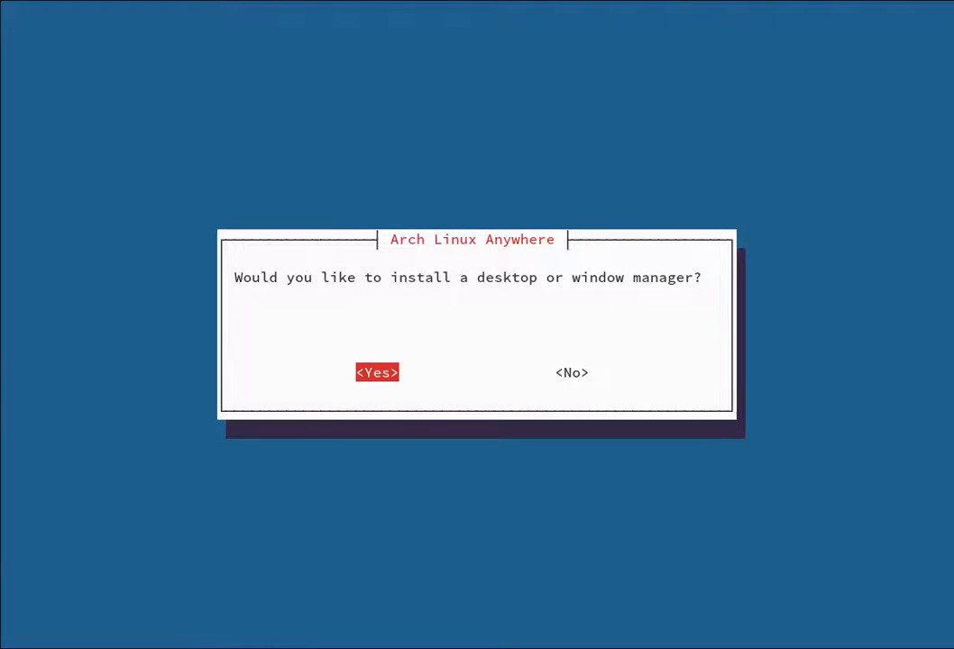
Step: Choose xfce4 as the desktop environment and accept the LightDM display manager
click(376, 373)
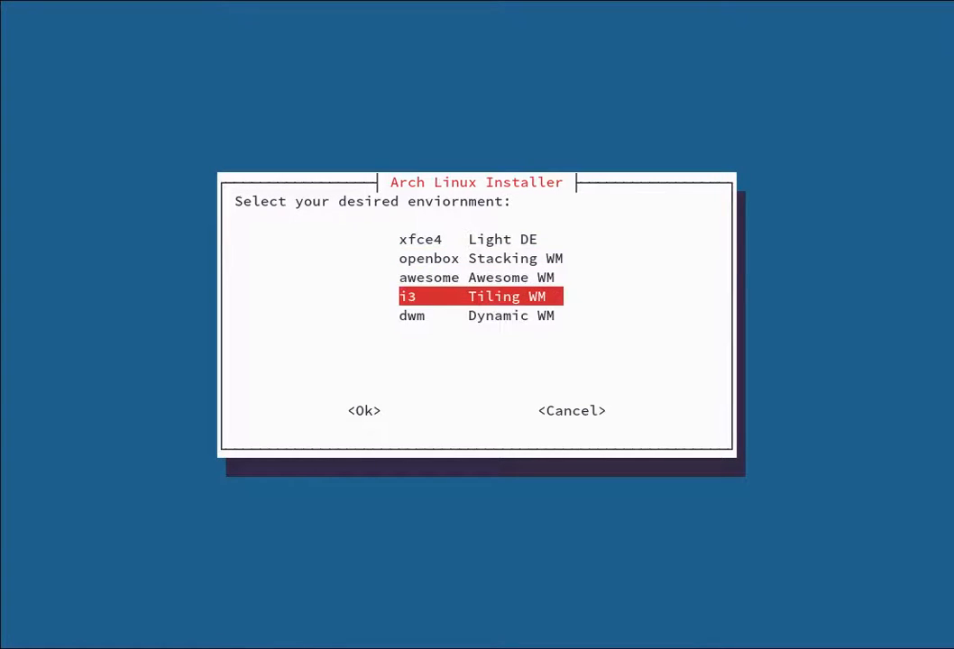
key(up)
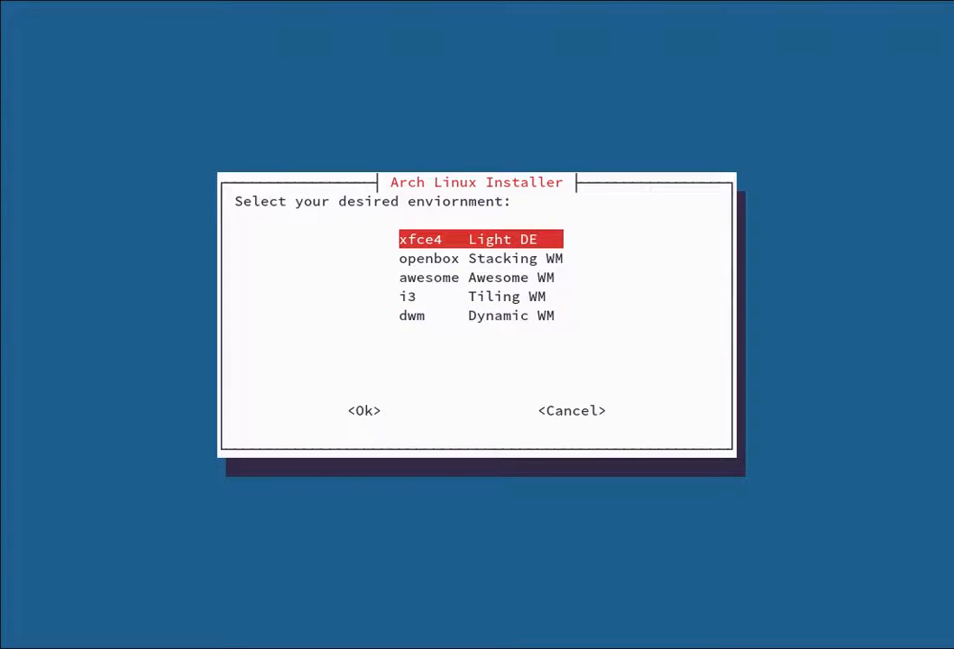
click(364, 410)
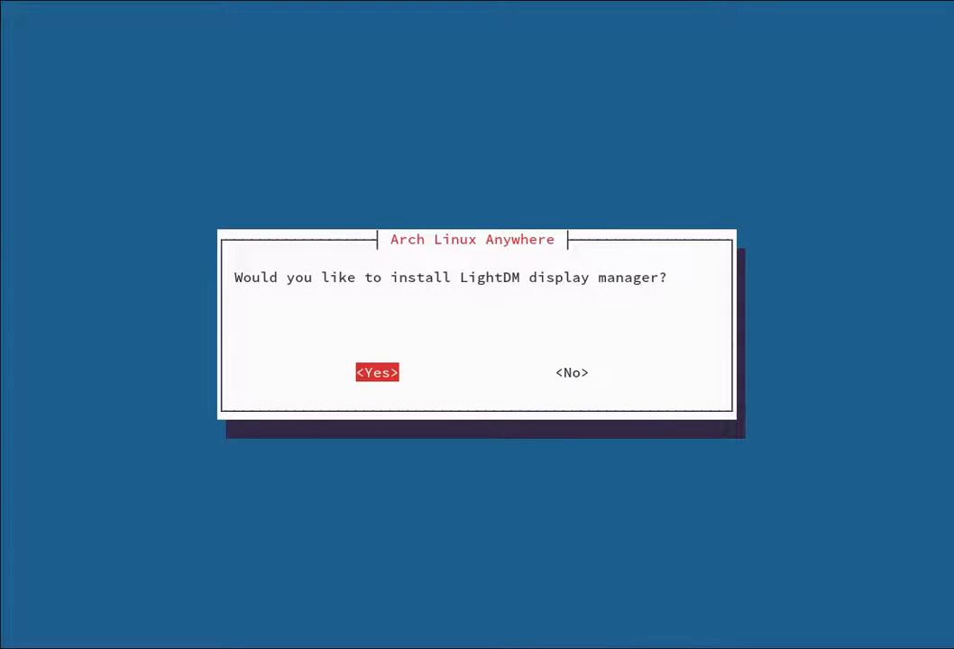
click(376, 373)
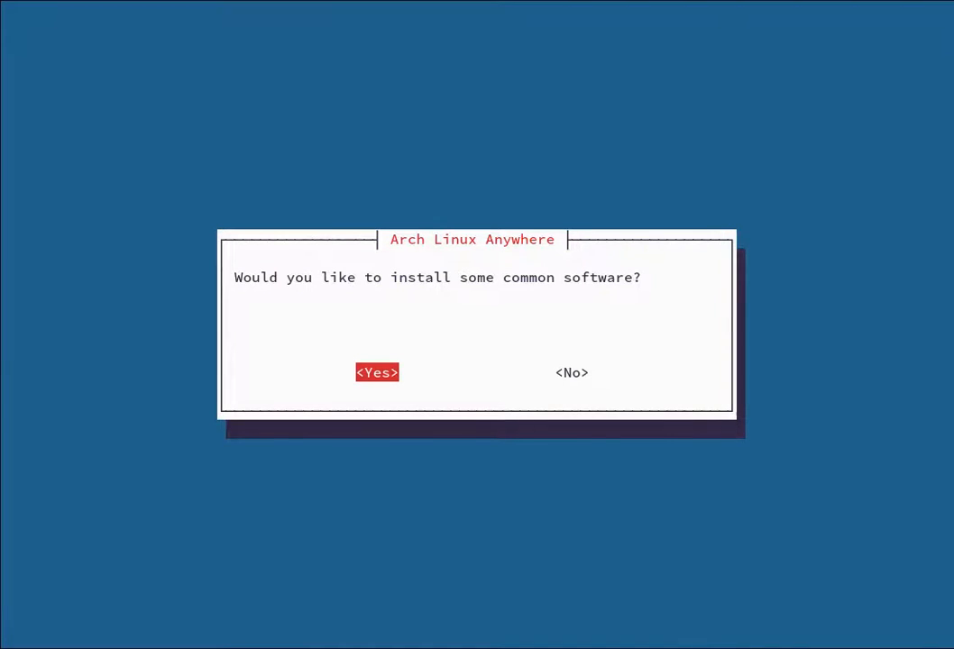
Step: Accept common software, tick cmus and further packages, and toggle zsh
click(376, 372)
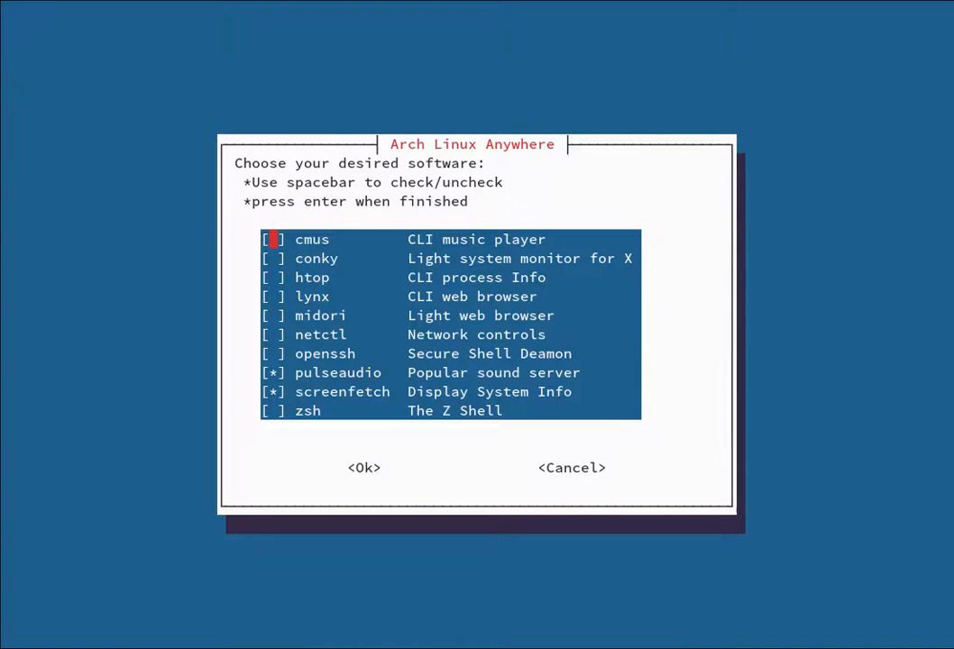
key(Down)
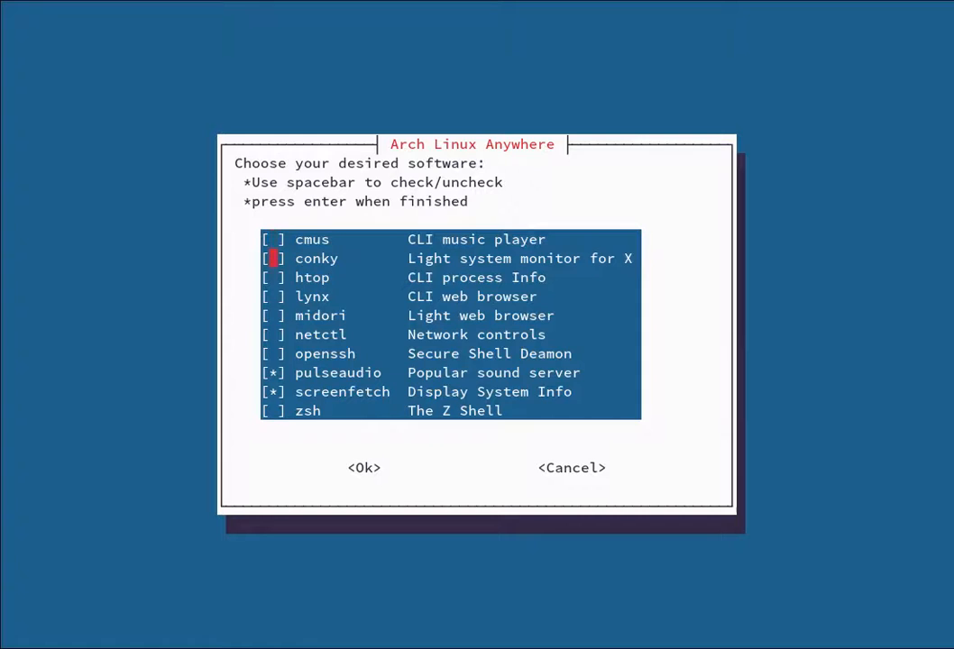
key(Up)
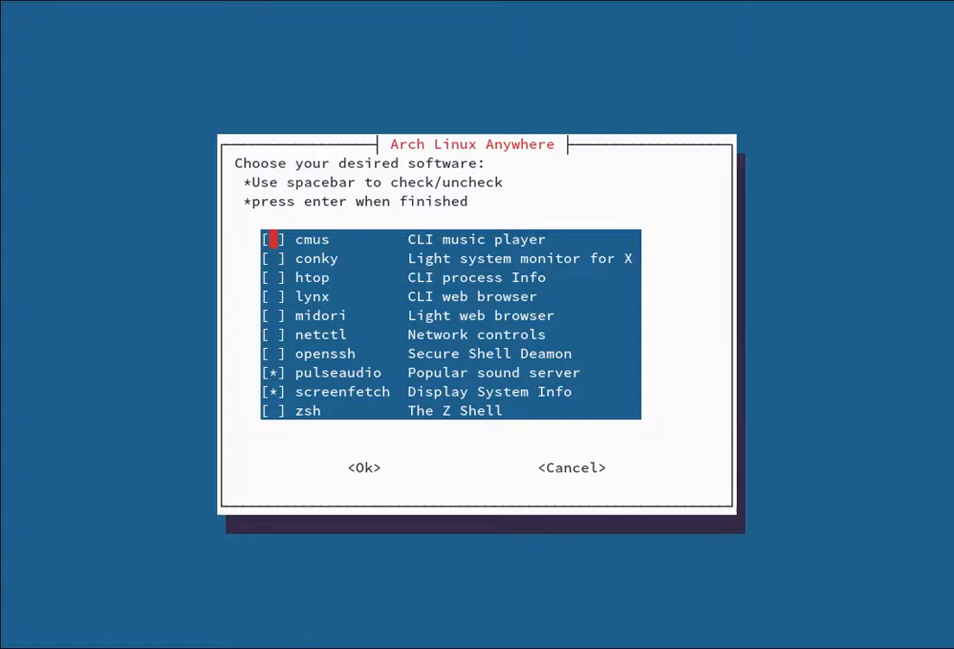
key(space)
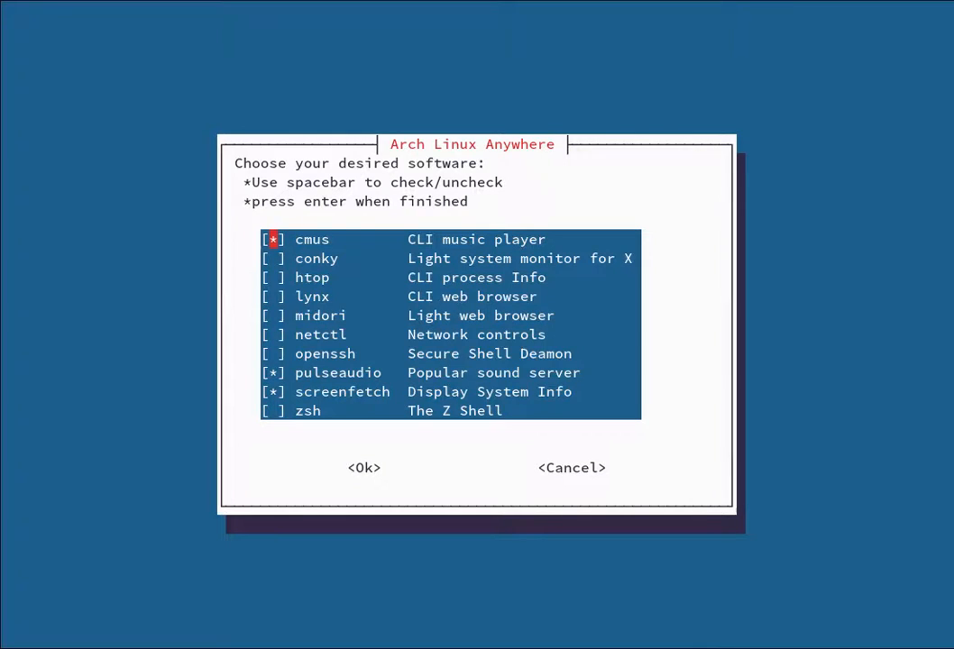
key(space)
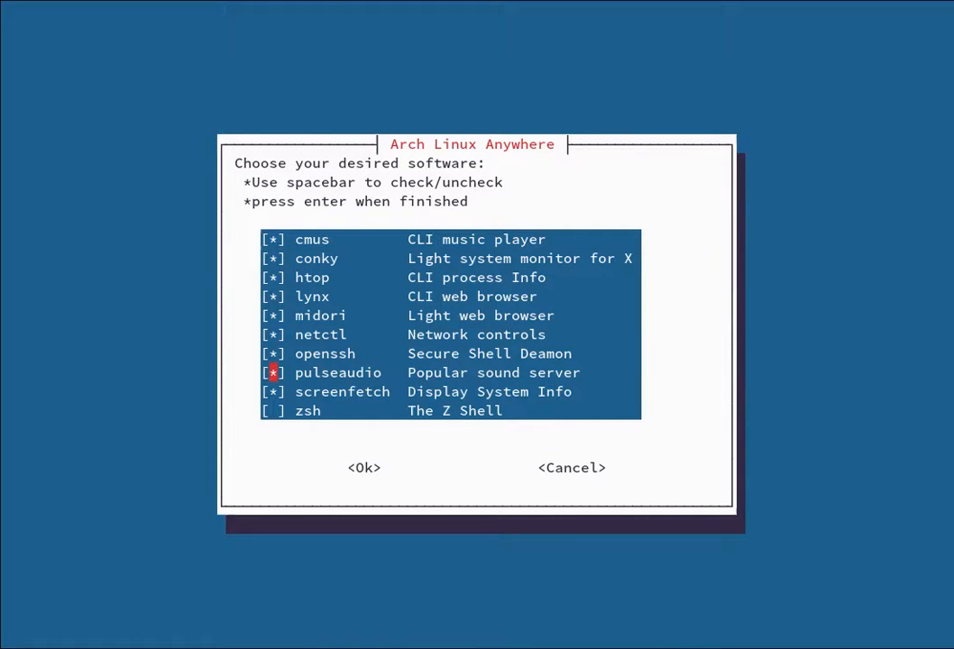
key(Down)
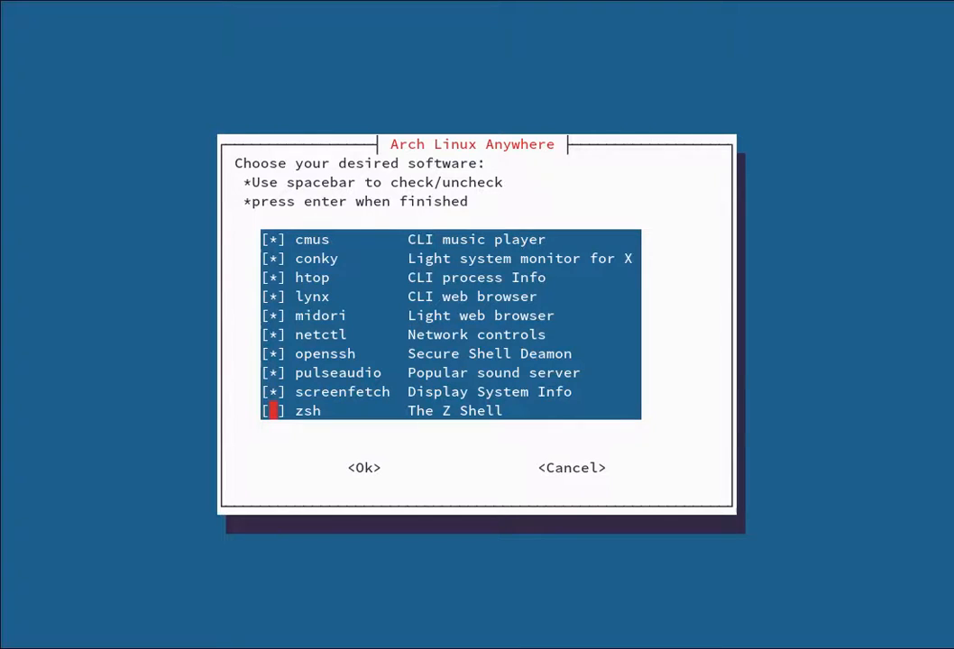
key(space)
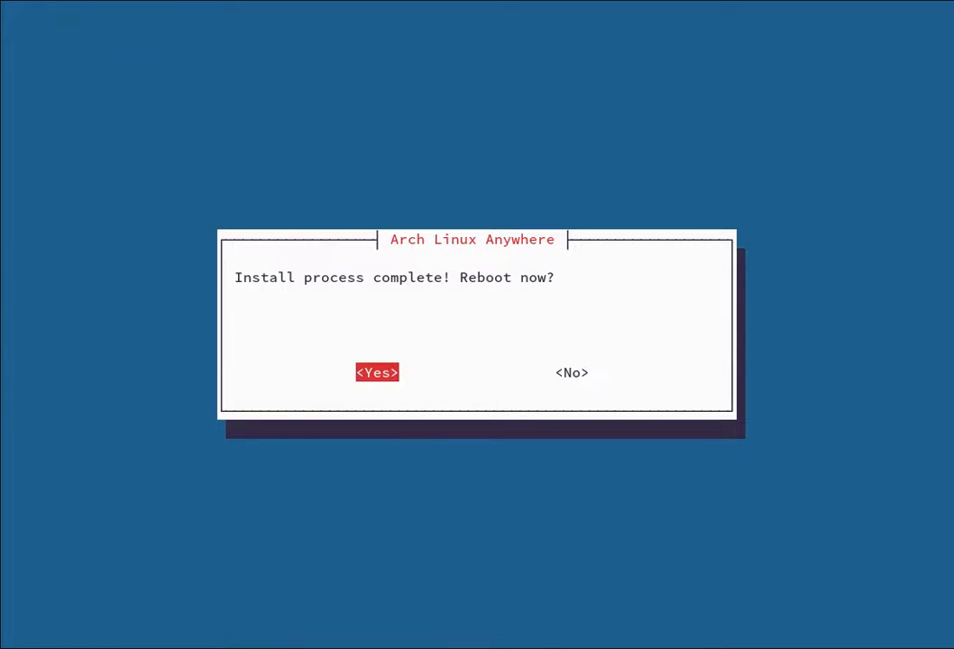
Step: Decline the reboot and unmount the installed system to exit the installer
key(Tab)
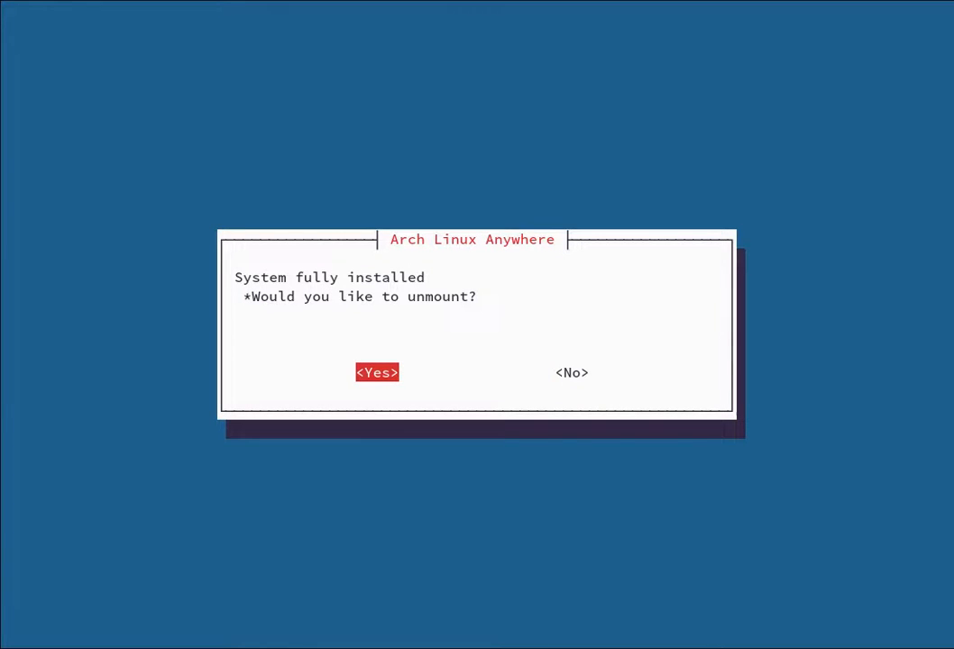
click(376, 373)
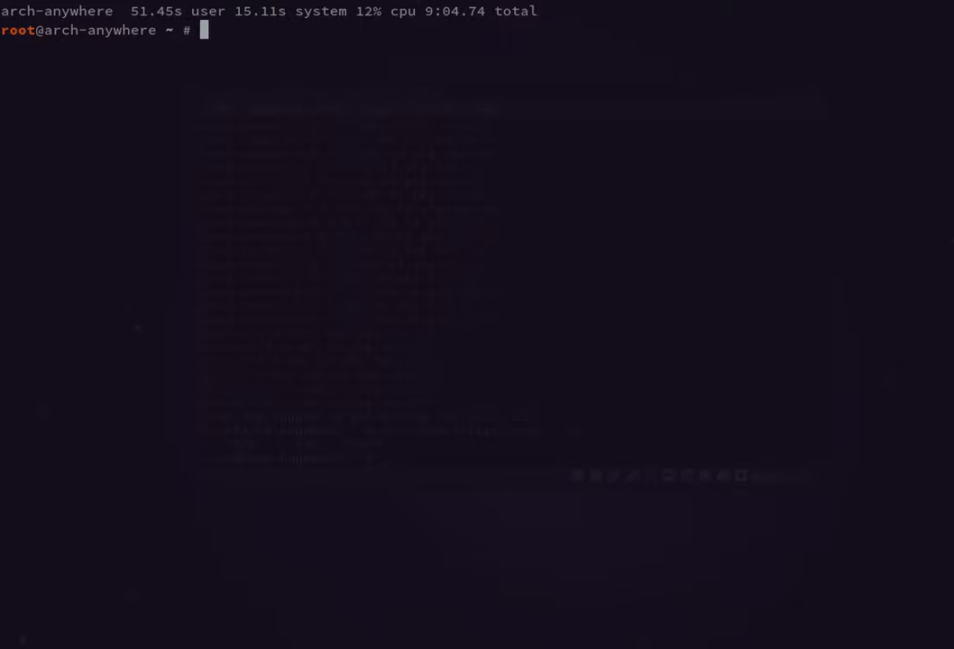
Step: Exit the shell, reset the Arch Anywhere VM, and boot the existing OS
text(exit)
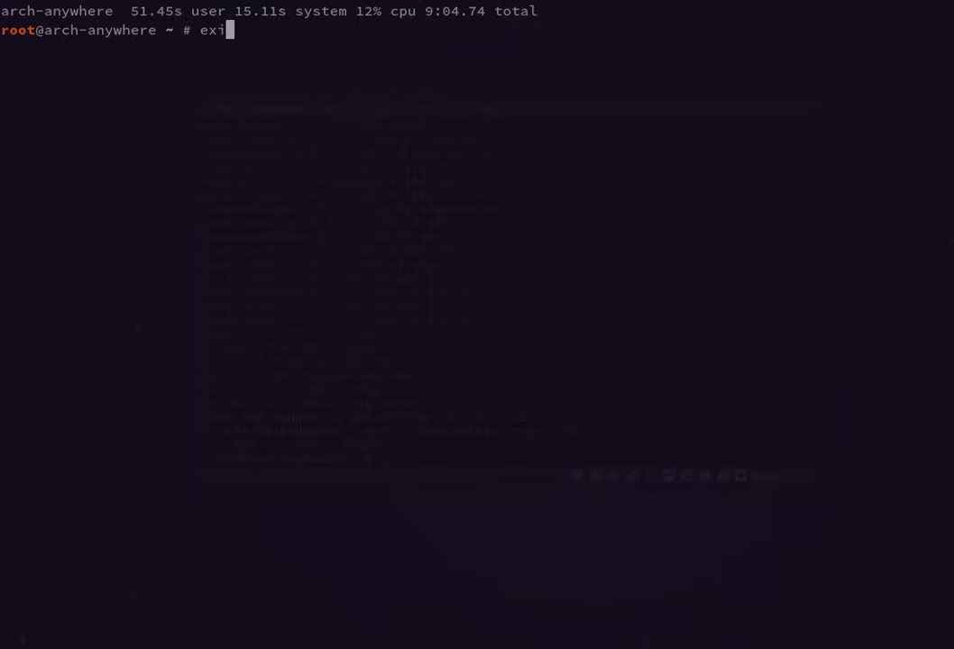
key(Return)
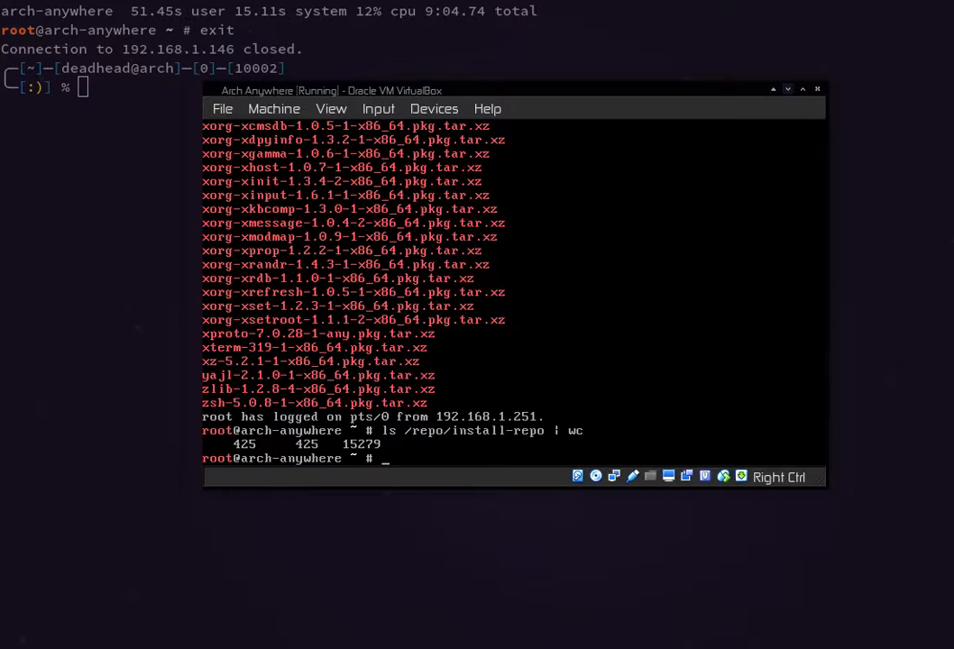
click(273, 108)
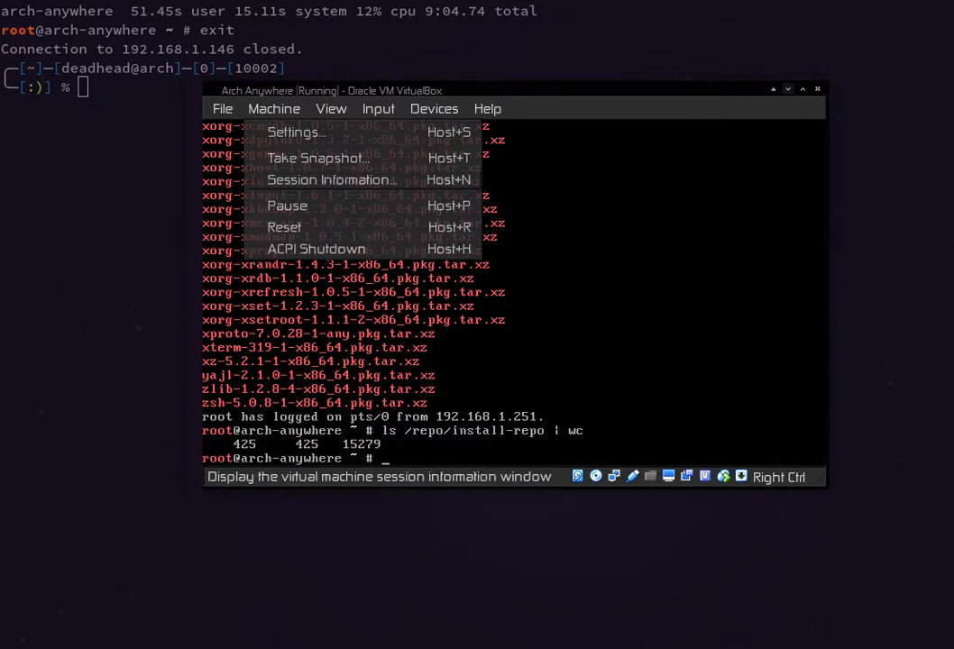
click(284, 227)
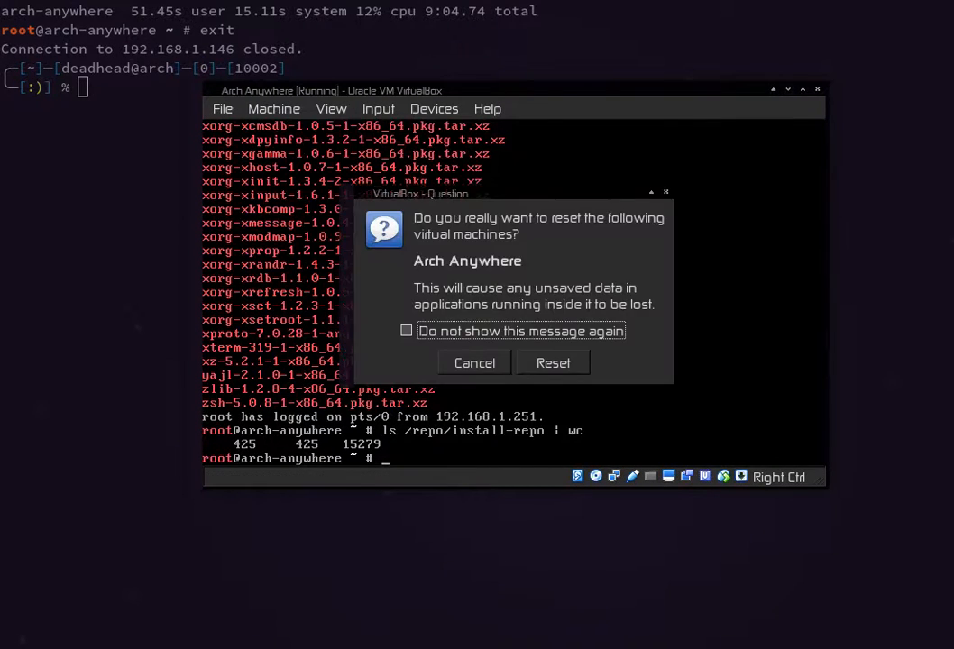
click(553, 363)
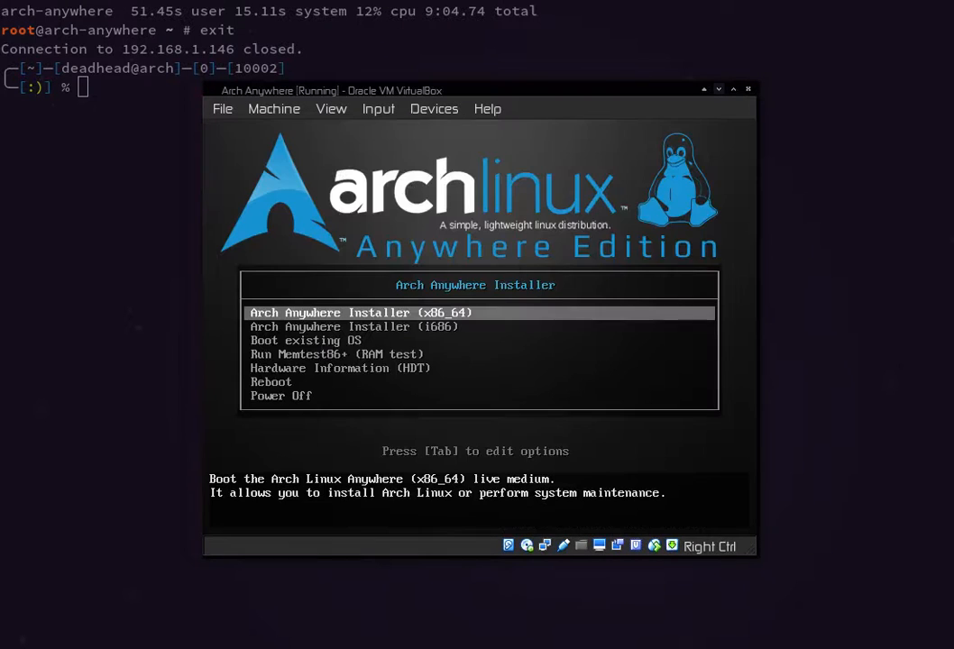
key(Down)
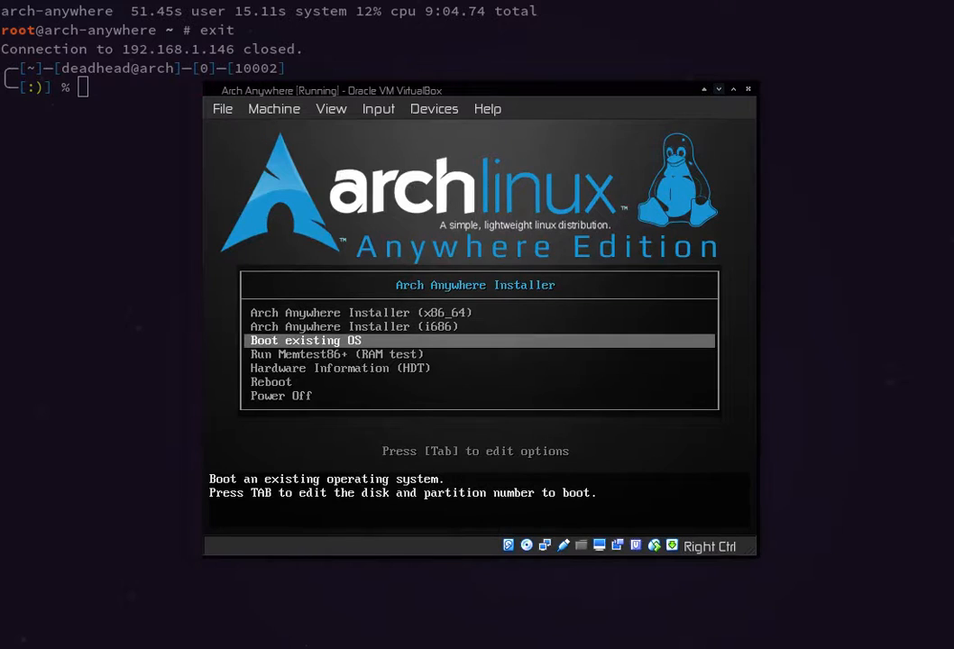
key(Return)
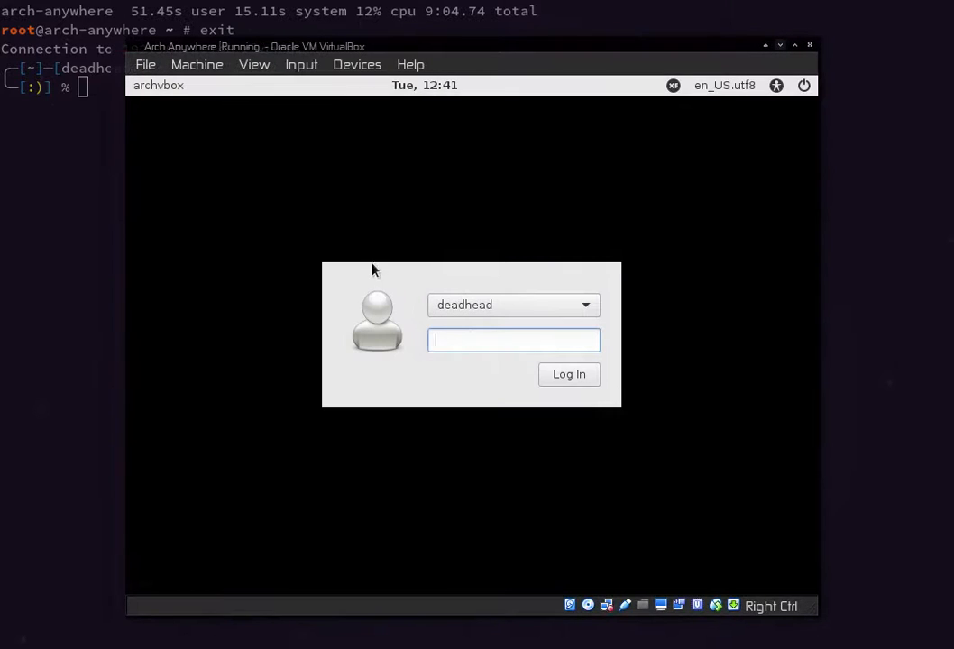
mouse_move(485, 337)
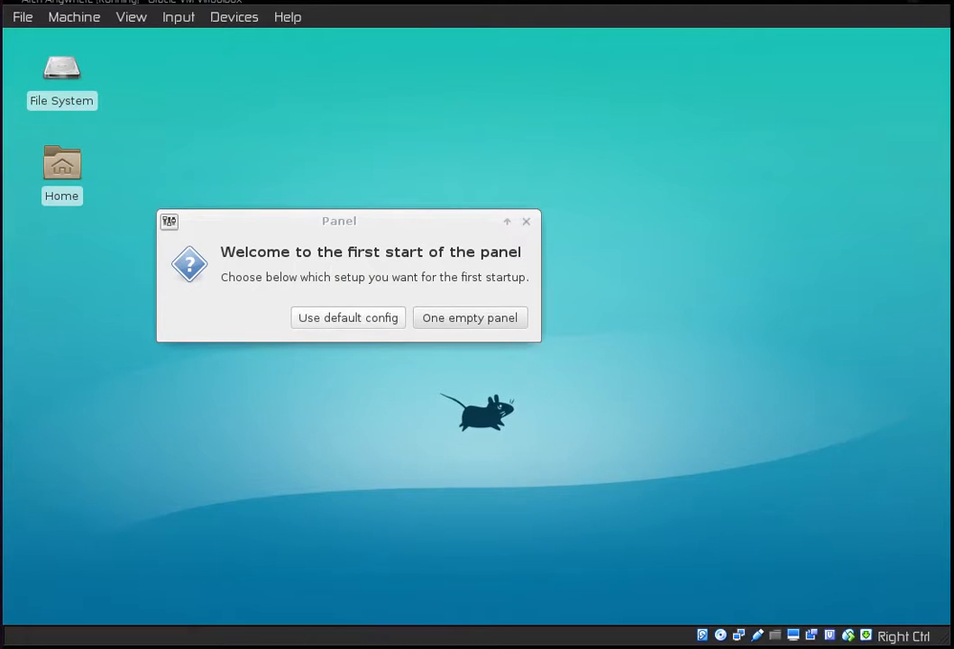
Step: Accept the default panel config and run screenfetch in the terminal
click(348, 318)
text(sc)
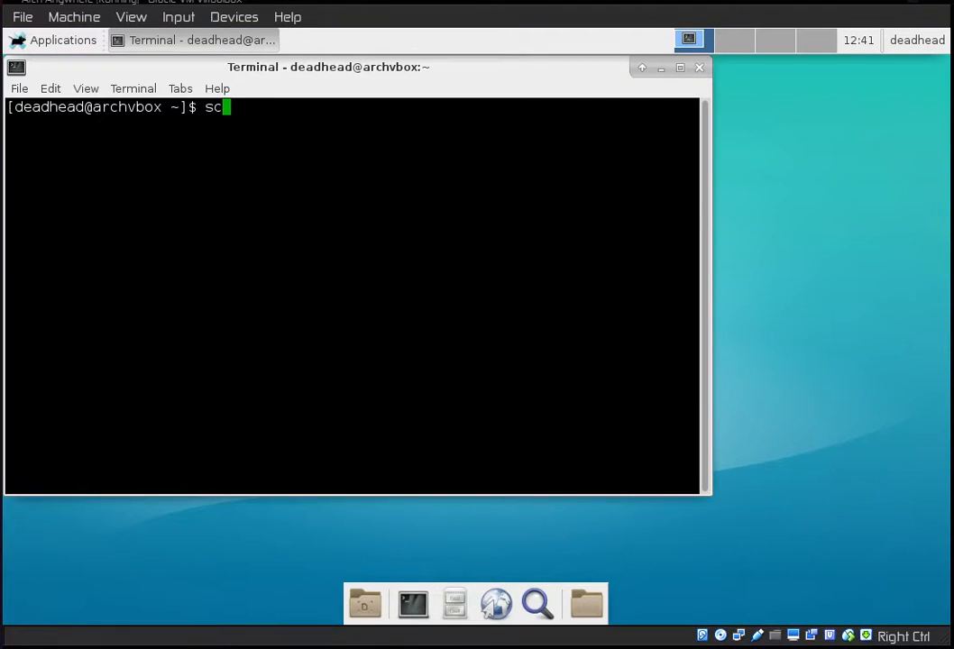
key(Return)
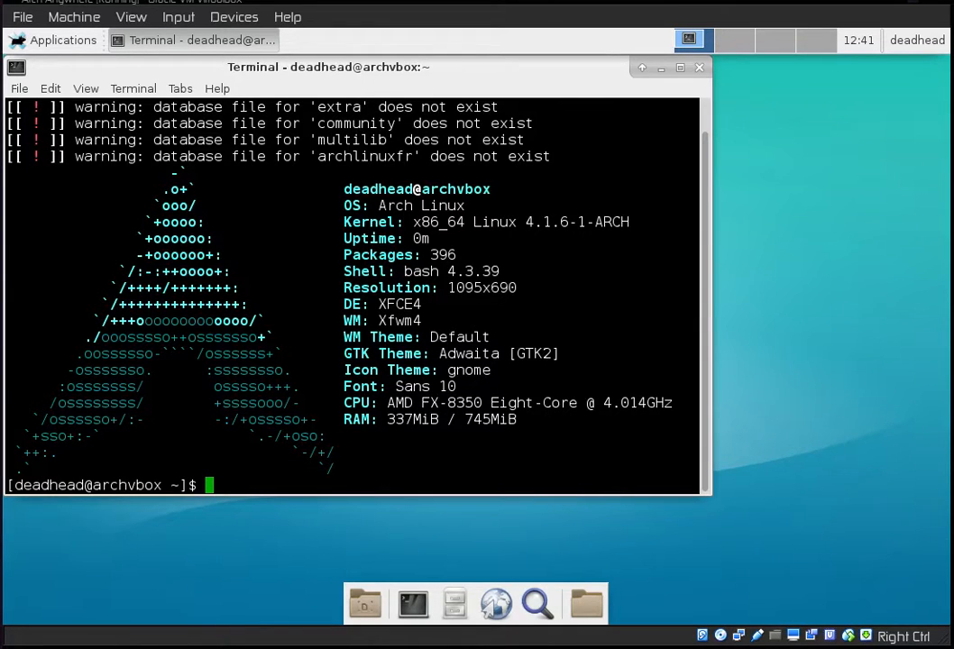
key(Return)
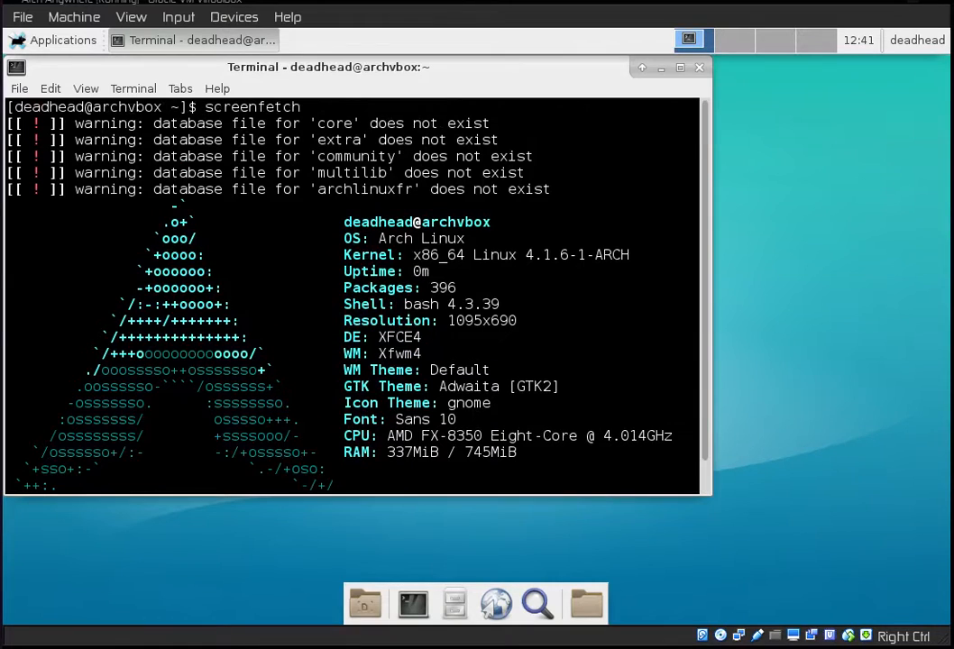
double_click(356, 172)
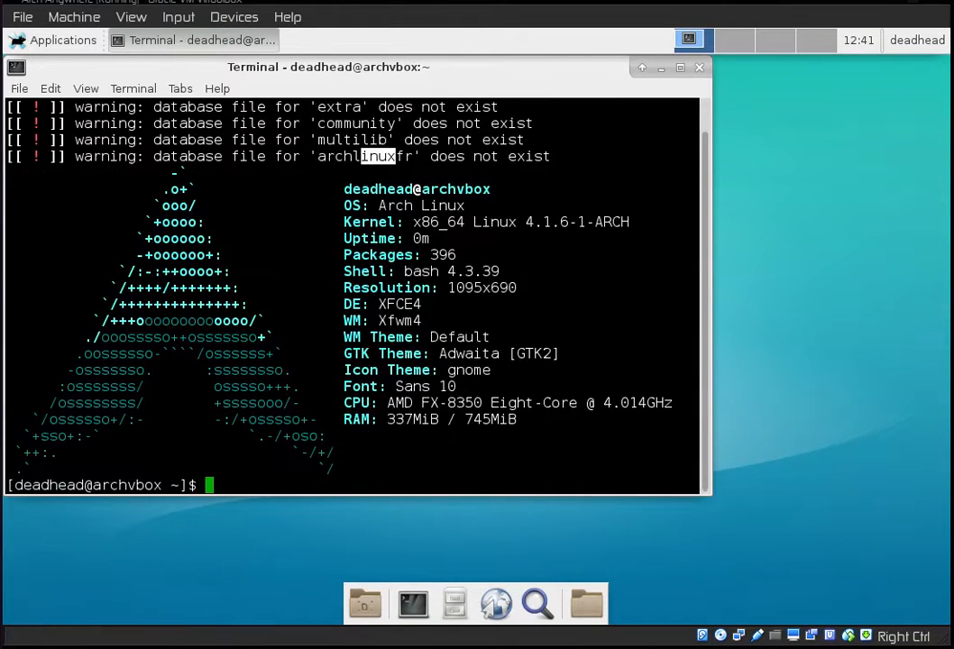
Step: Run lsblk to list the partitions, then clear the terminal
text(l)
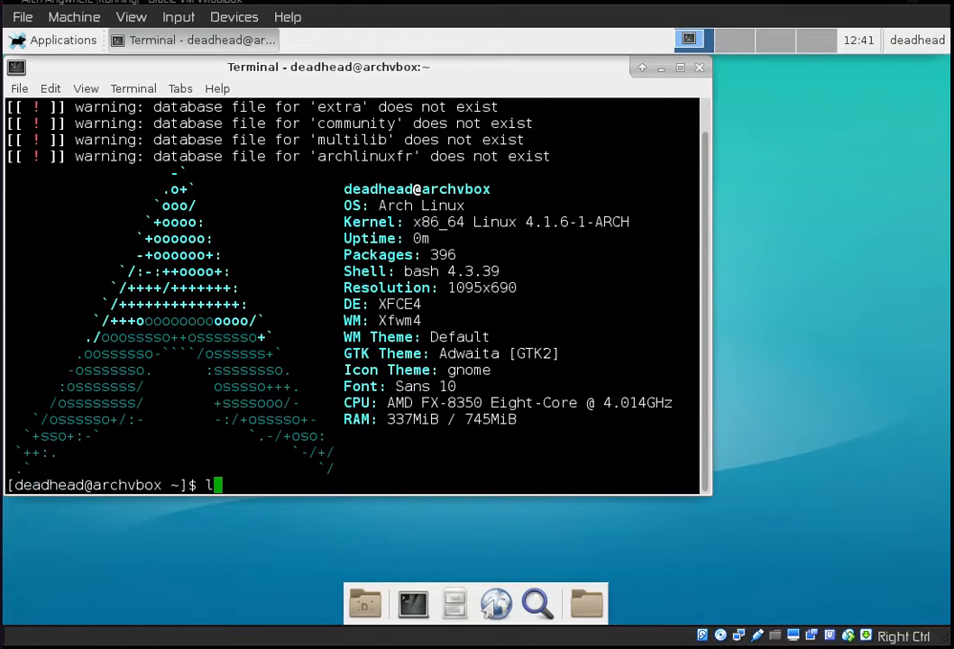
text(sbl)
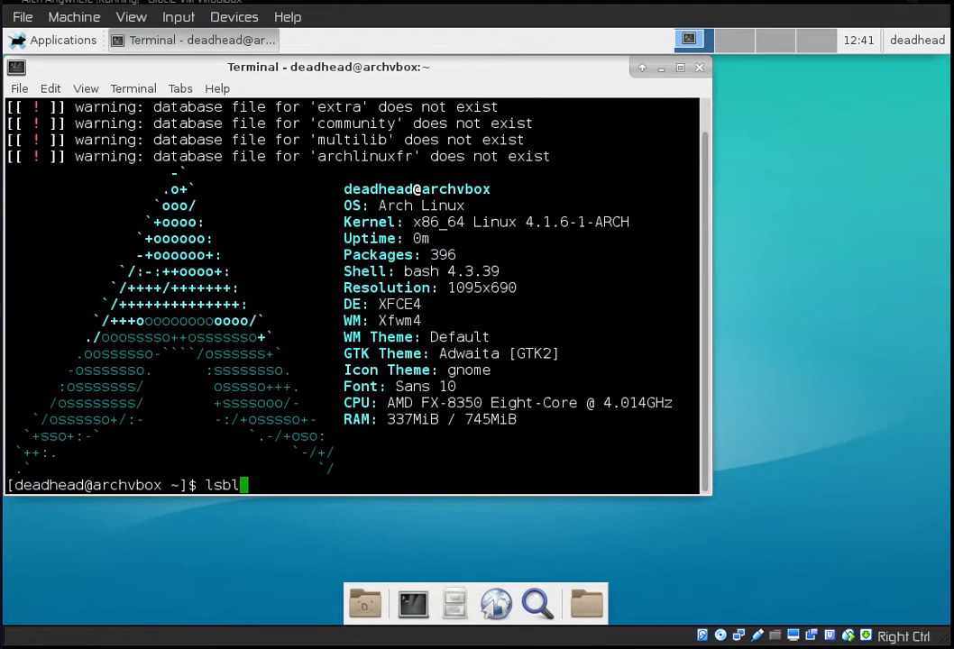
key(Return)
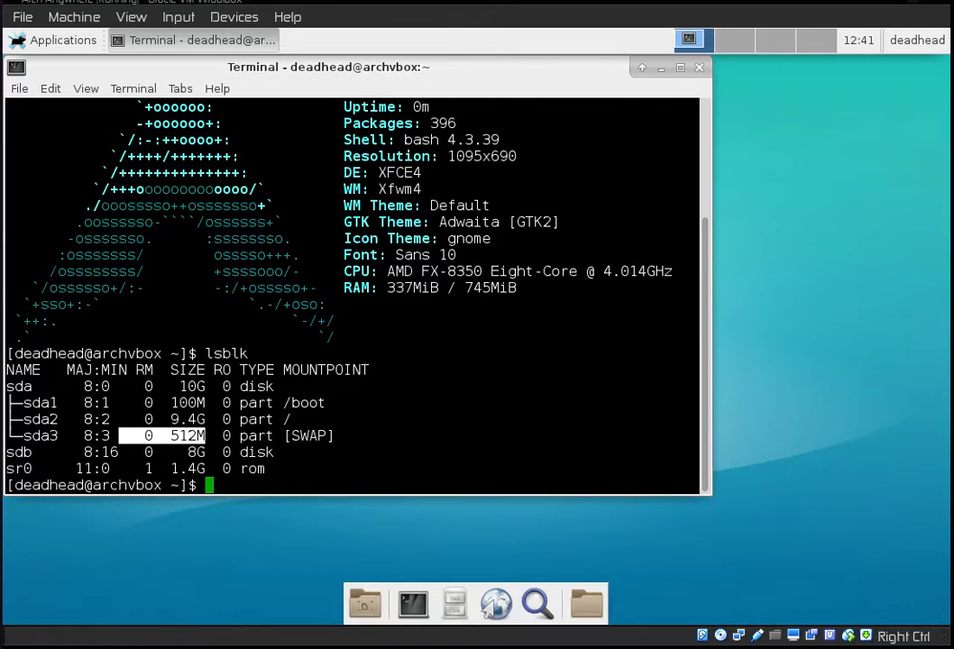
text(cl)
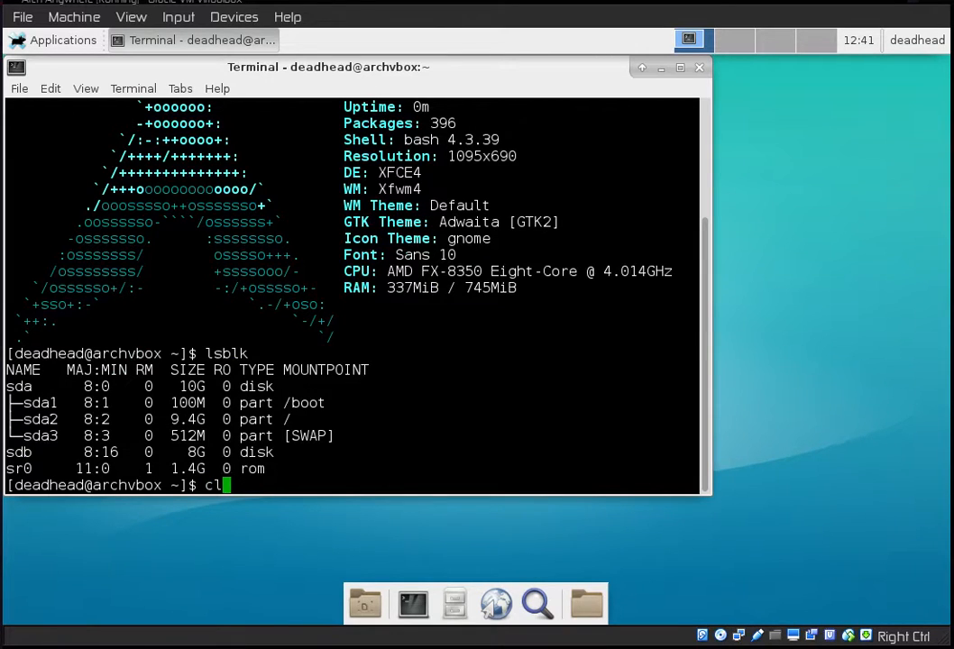
key(Return)
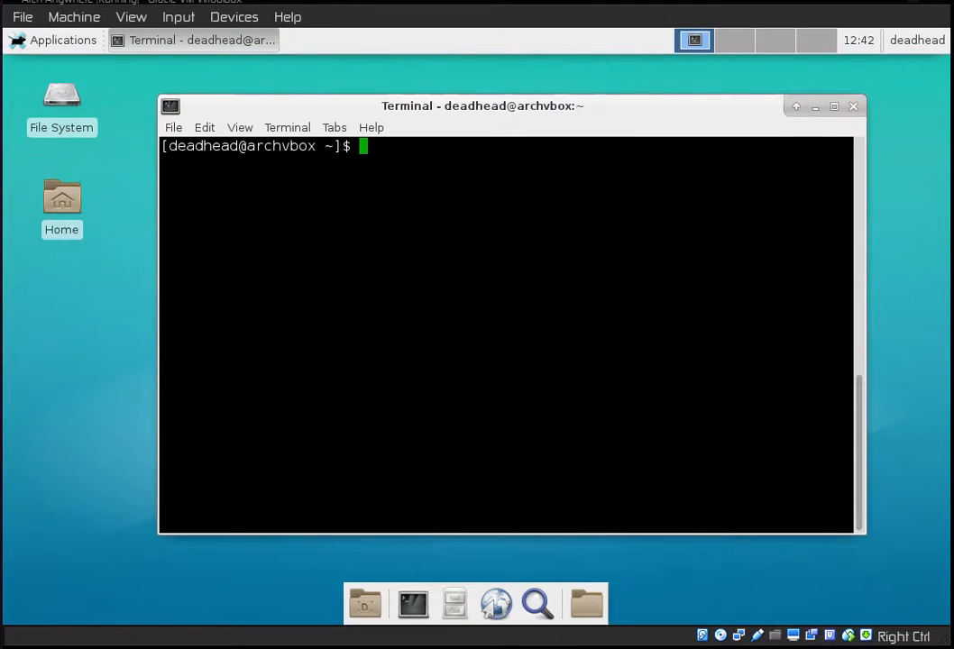
Step: Run screenfetch again to show the Arch Linux system summary
text(screenfetch)
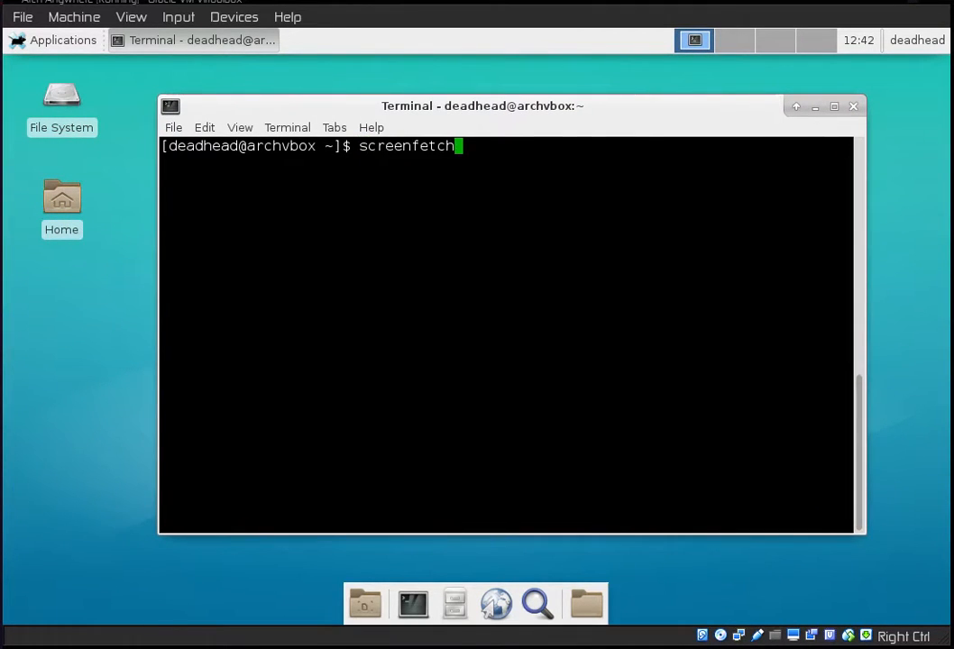
key(Return)
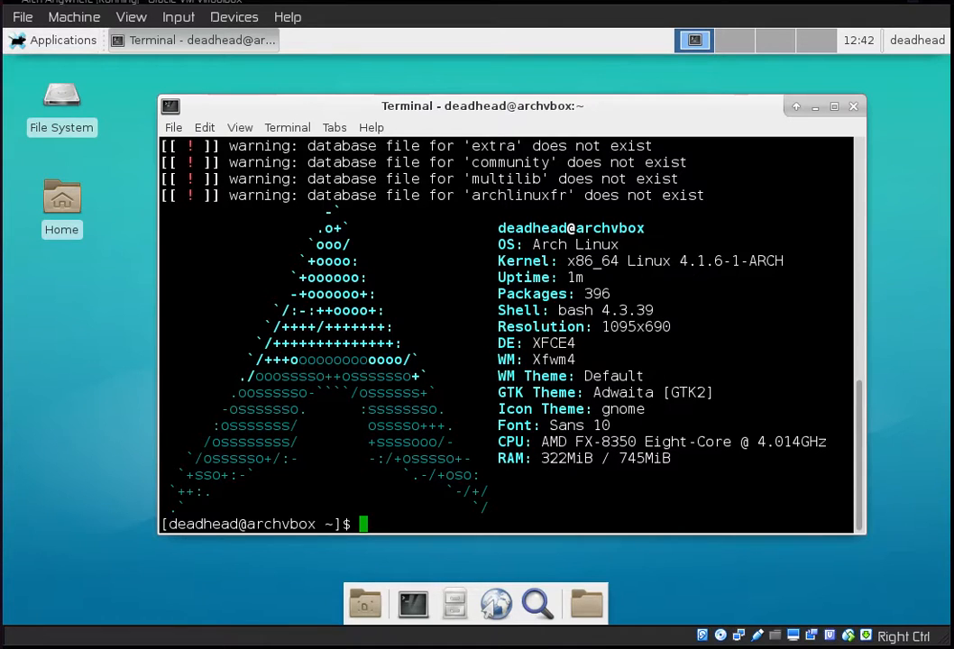
mouse_move(694, 40)
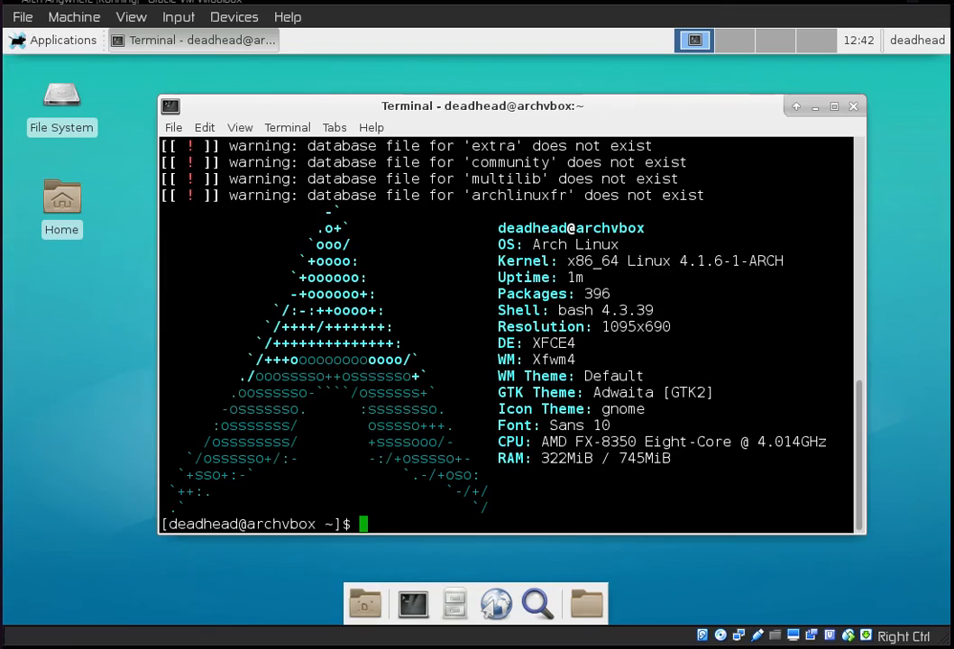
mouse_move(735, 41)
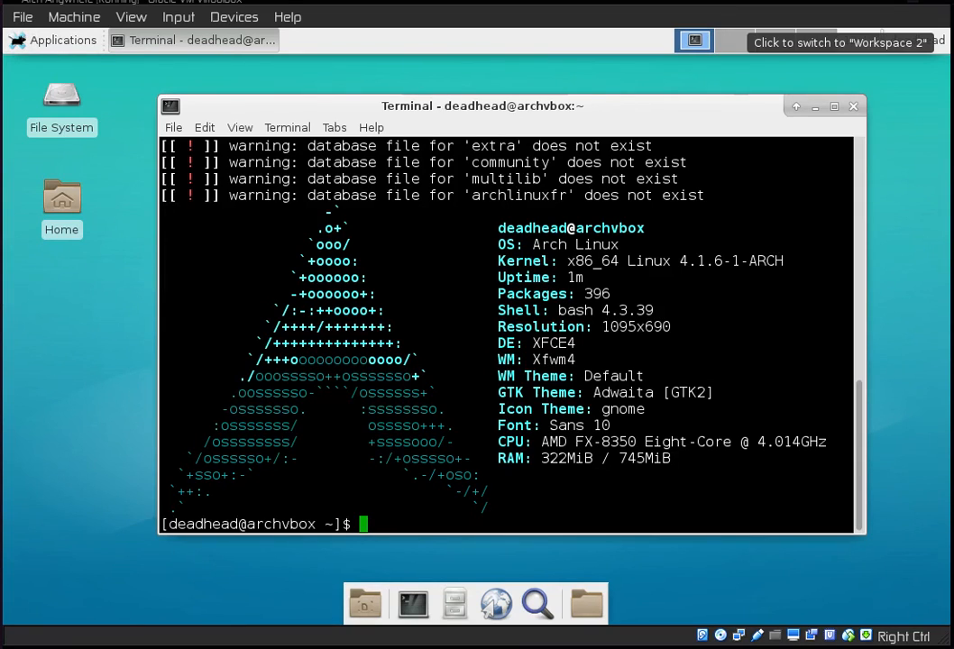